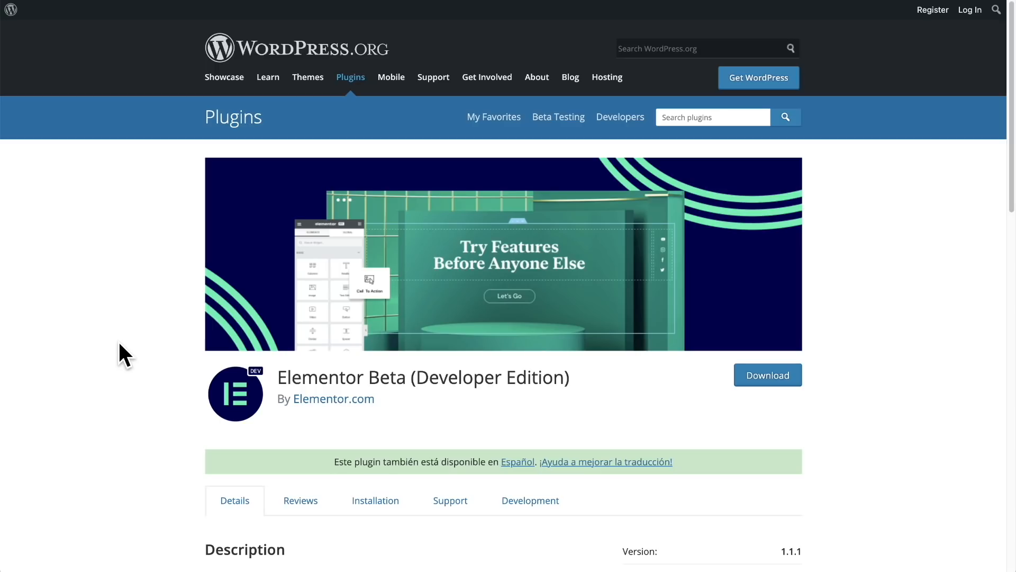
Review the Elementor plugin entry and scroll through its settings page.
double_click(318, 377)
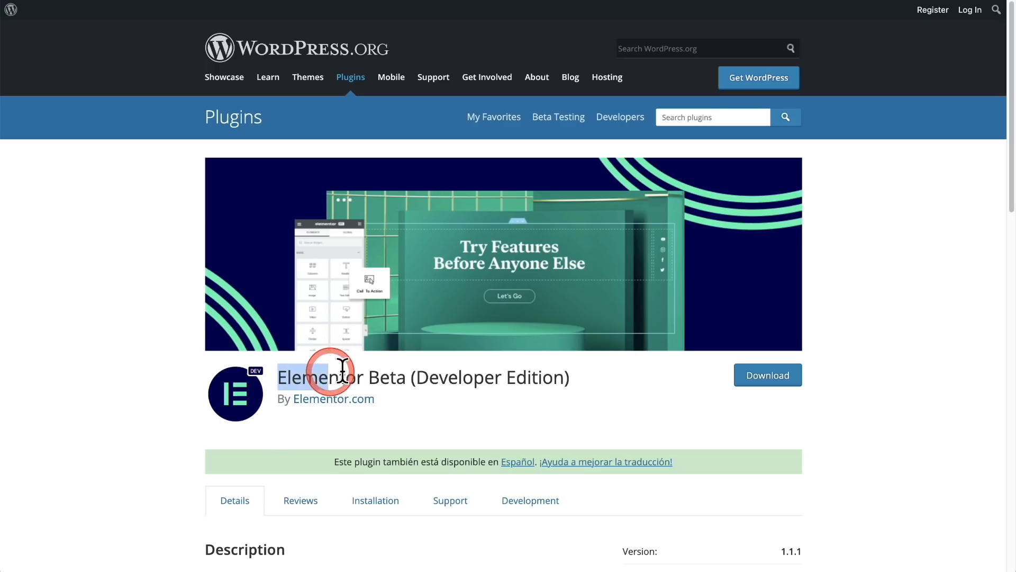
mouse_move(622, 394)
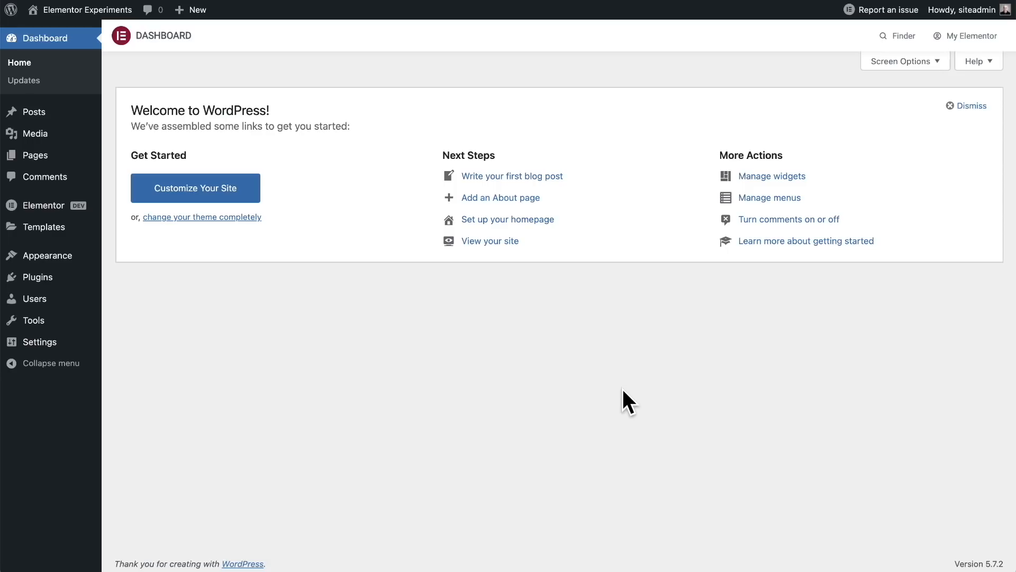
click(44, 205)
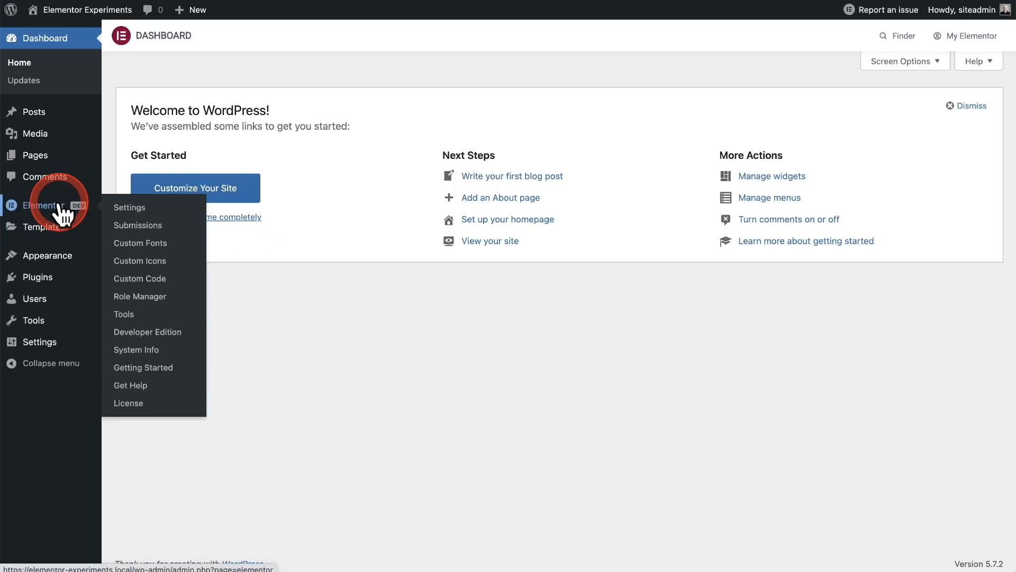
mouse_move(71, 217)
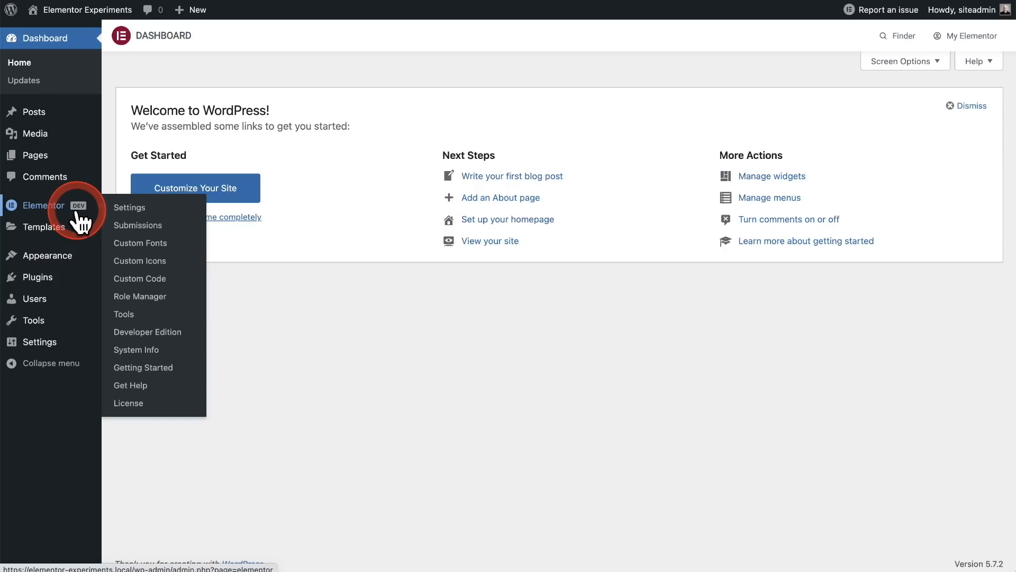
mouse_move(96, 214)
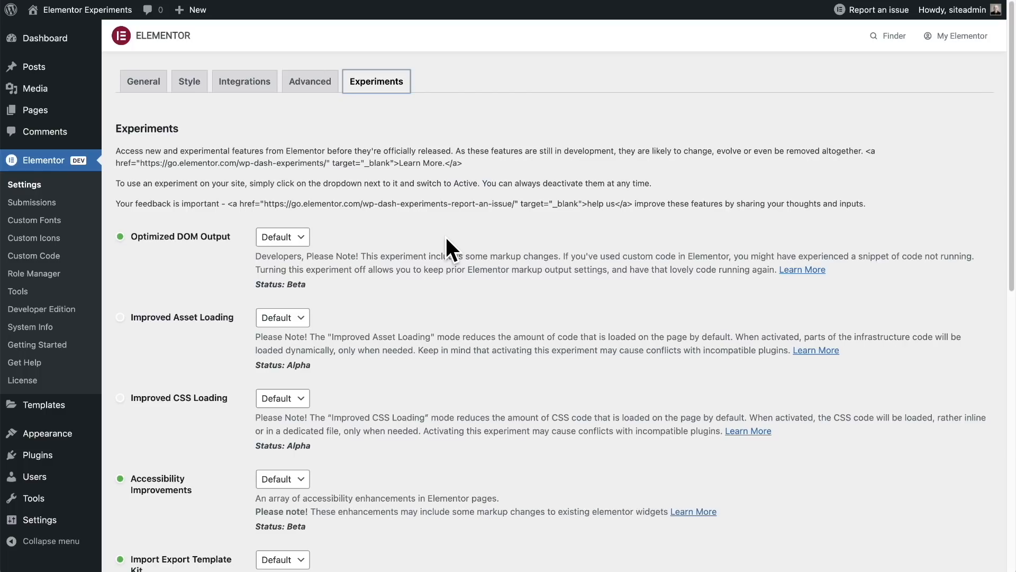
scroll(down, 3)
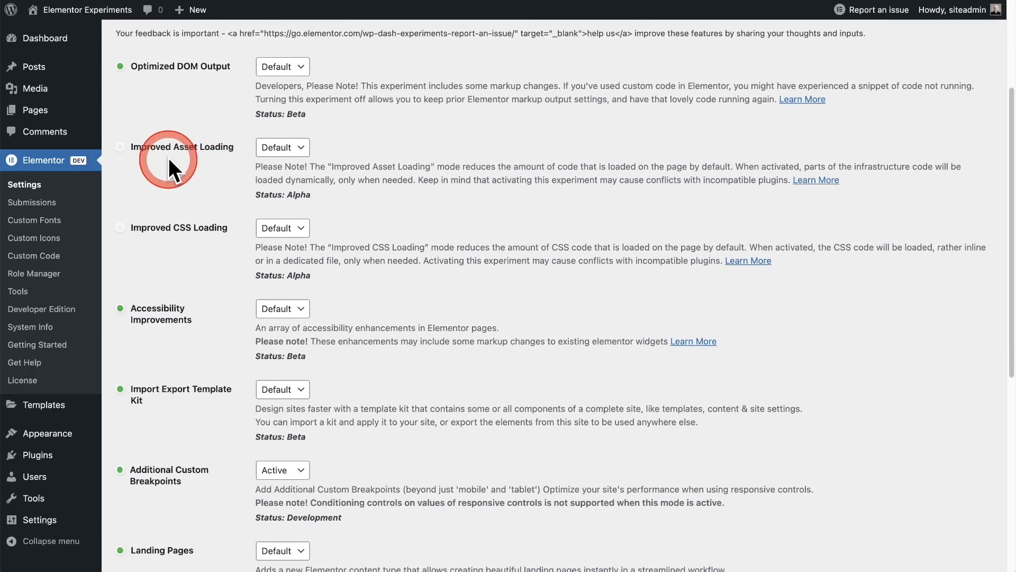
mouse_move(189, 236)
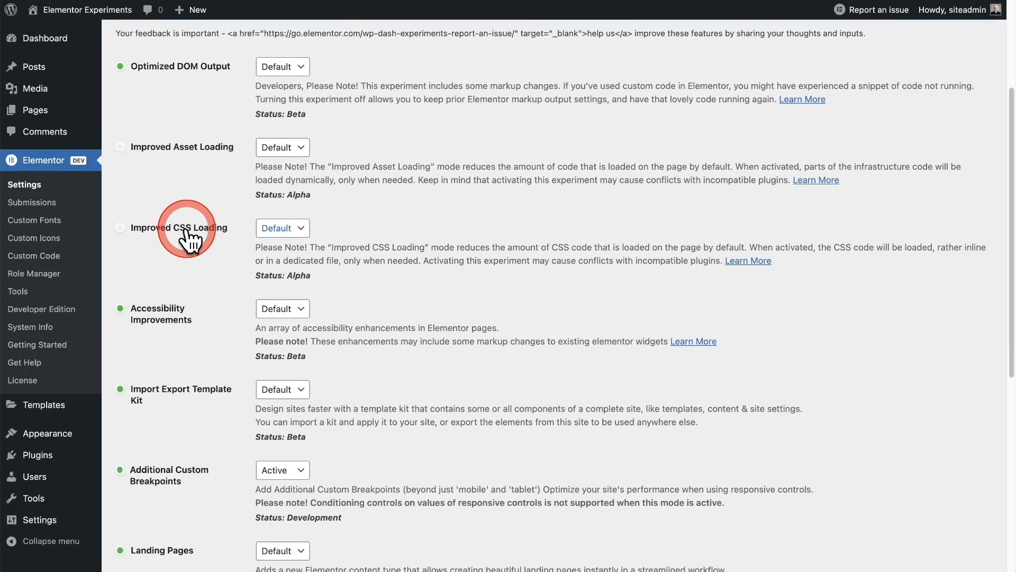
mouse_move(377, 219)
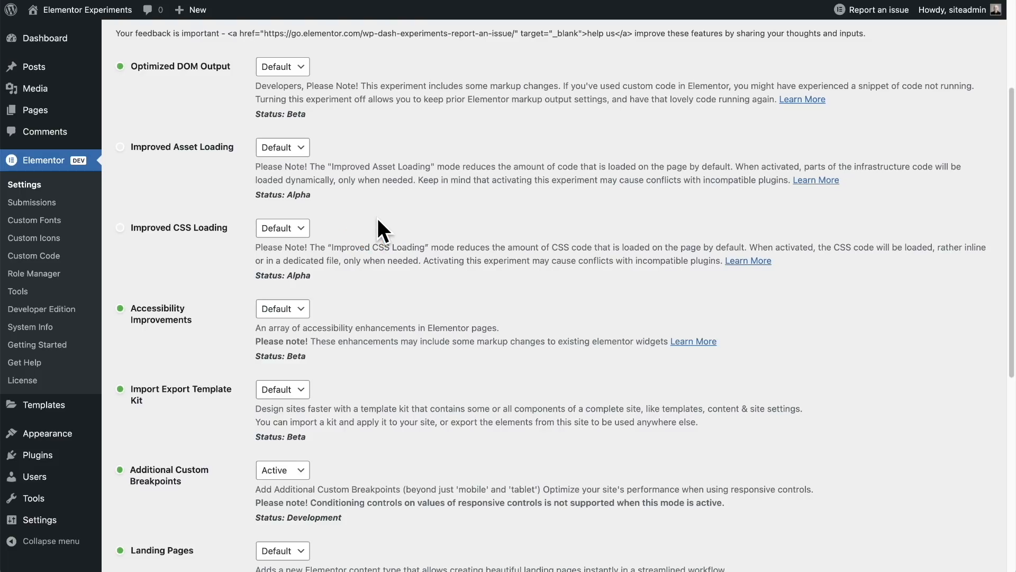
scroll(down, 3)
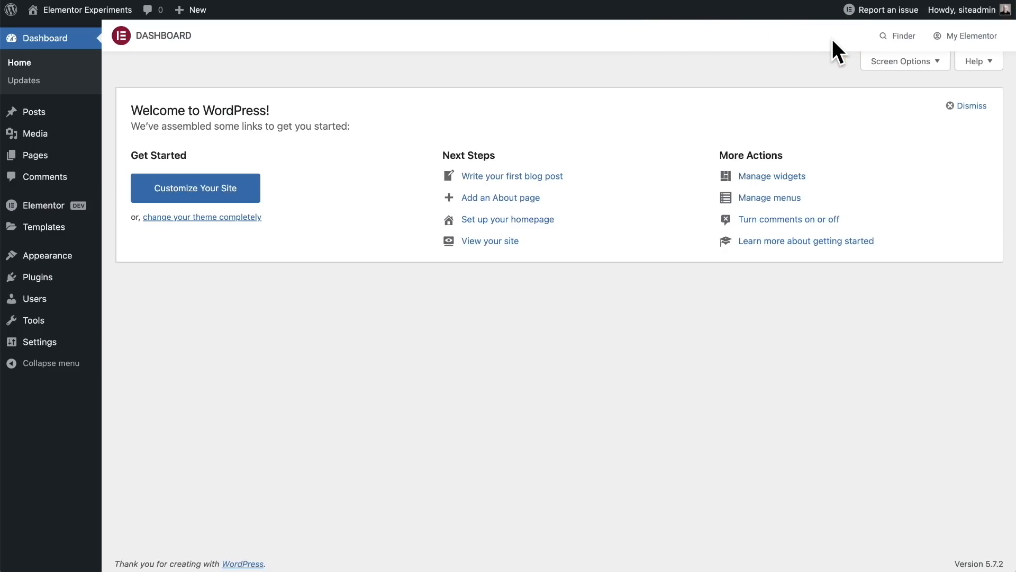
click(532, 86)
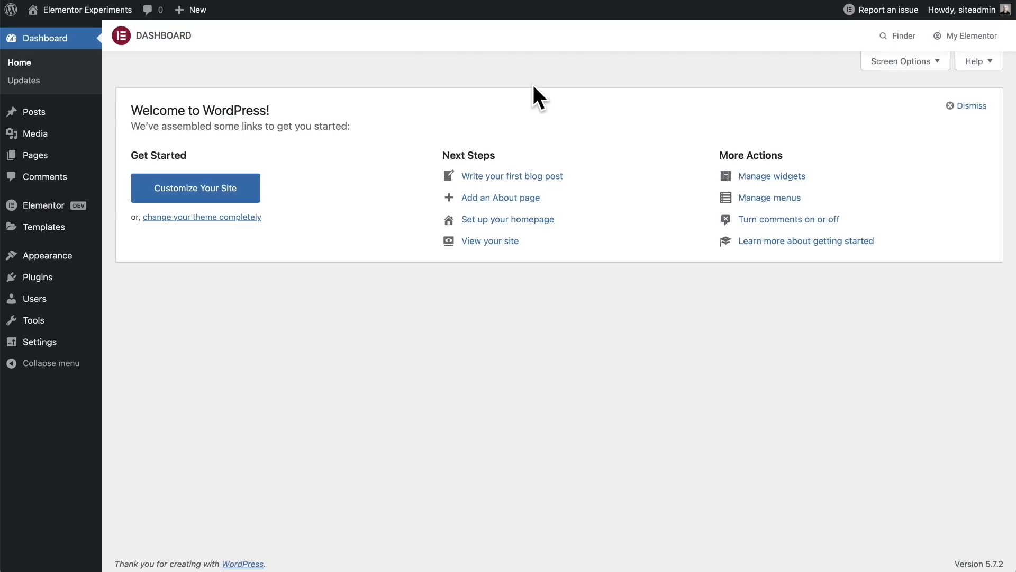
mouse_move(43, 204)
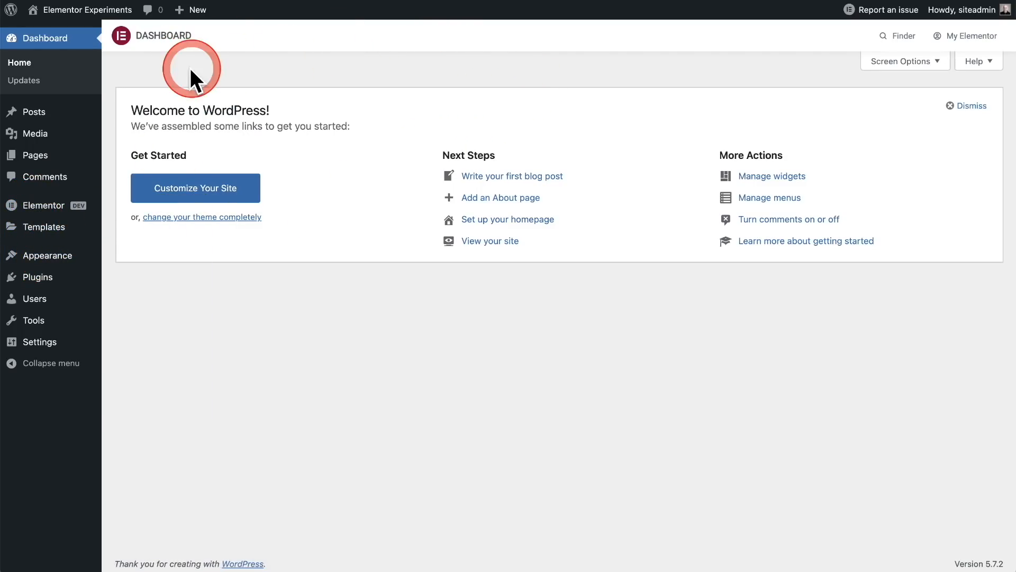
Visit the Posts list and the saved Templates list, then return to the Dashboard home.
click(32, 111)
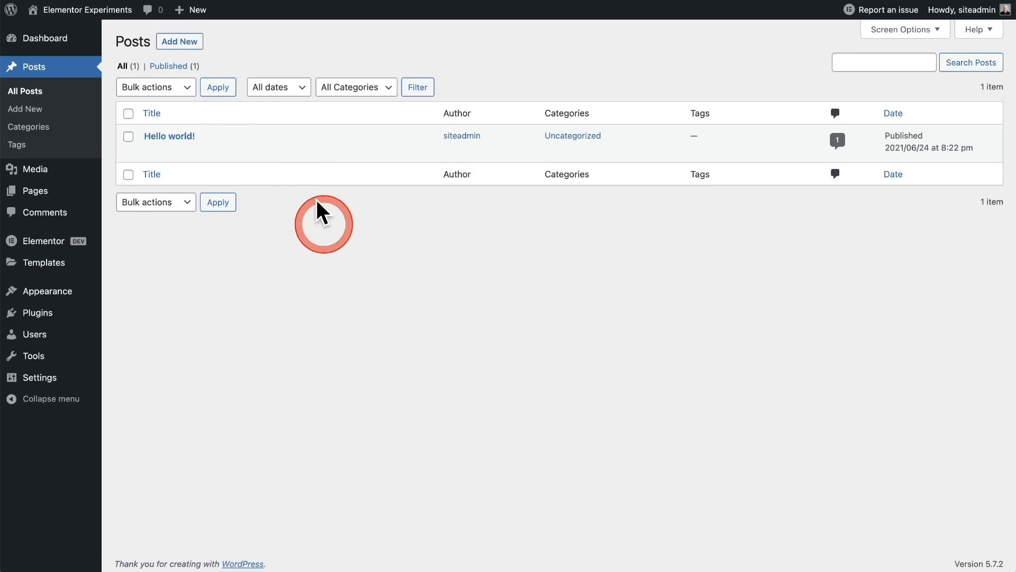
mouse_move(37, 189)
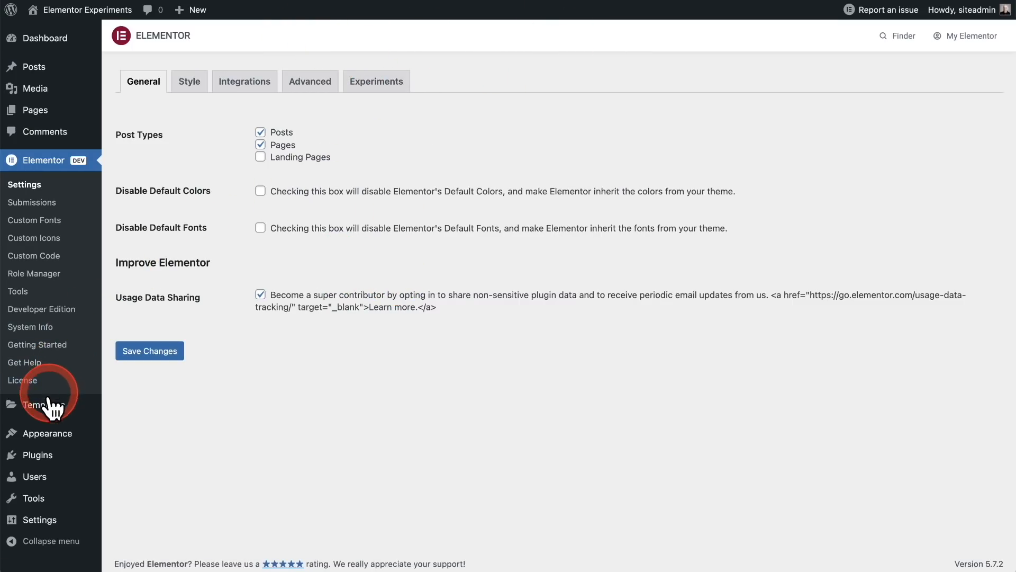
click(35, 403)
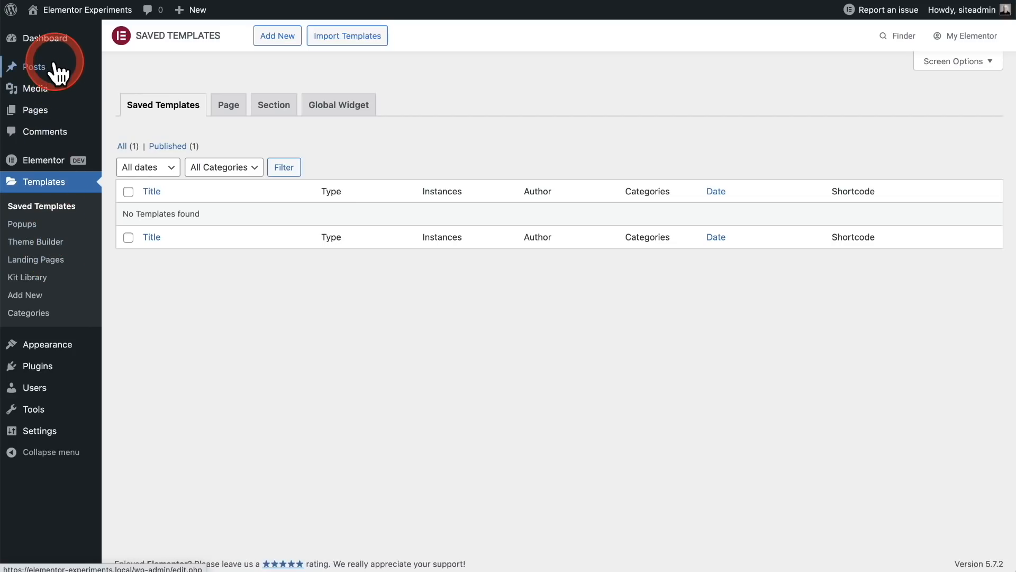
click(44, 38)
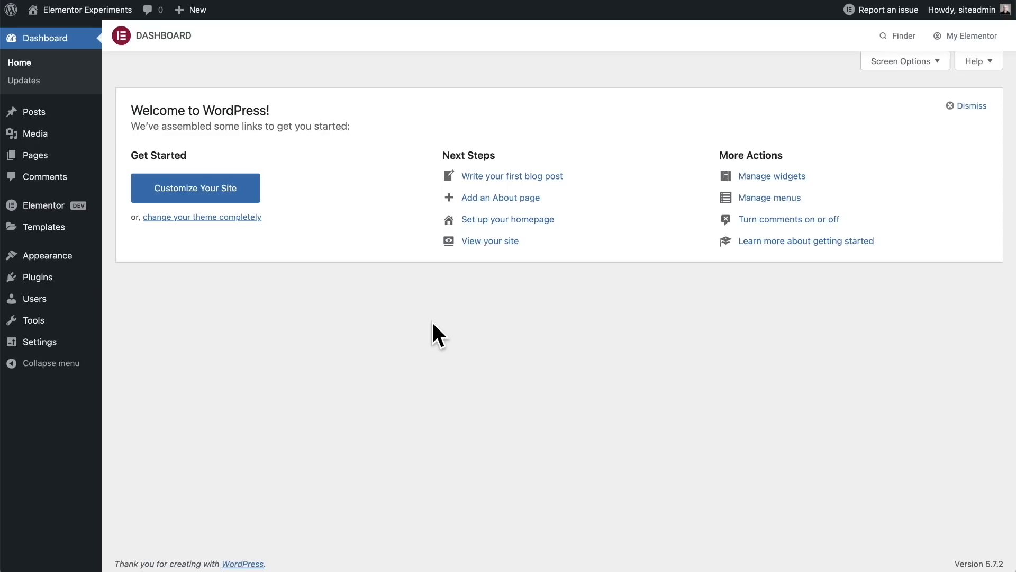
Hide the Elementor Top Bar on the dashboard via Screen Options.
click(490, 47)
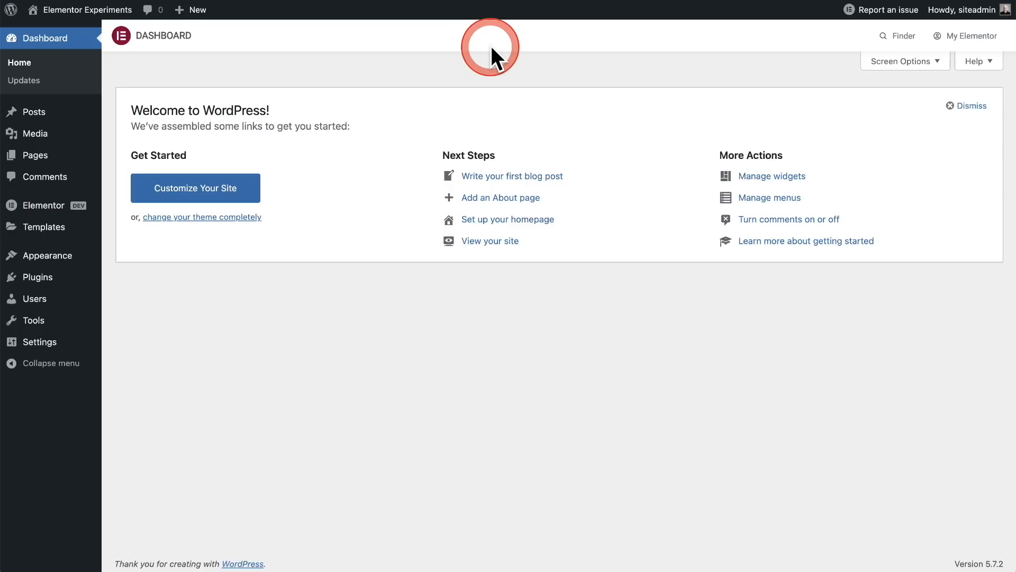
click(901, 61)
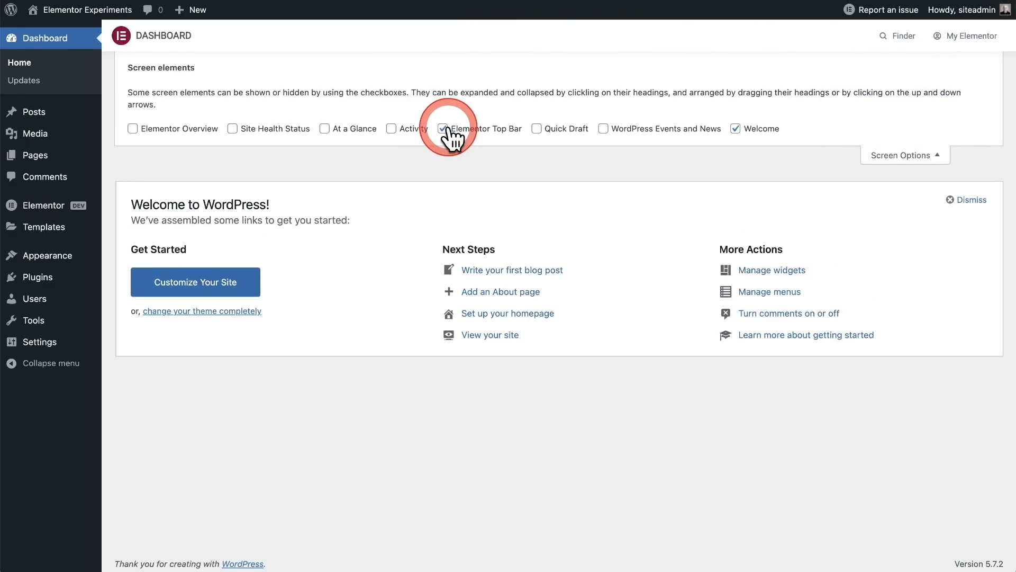
click(443, 128)
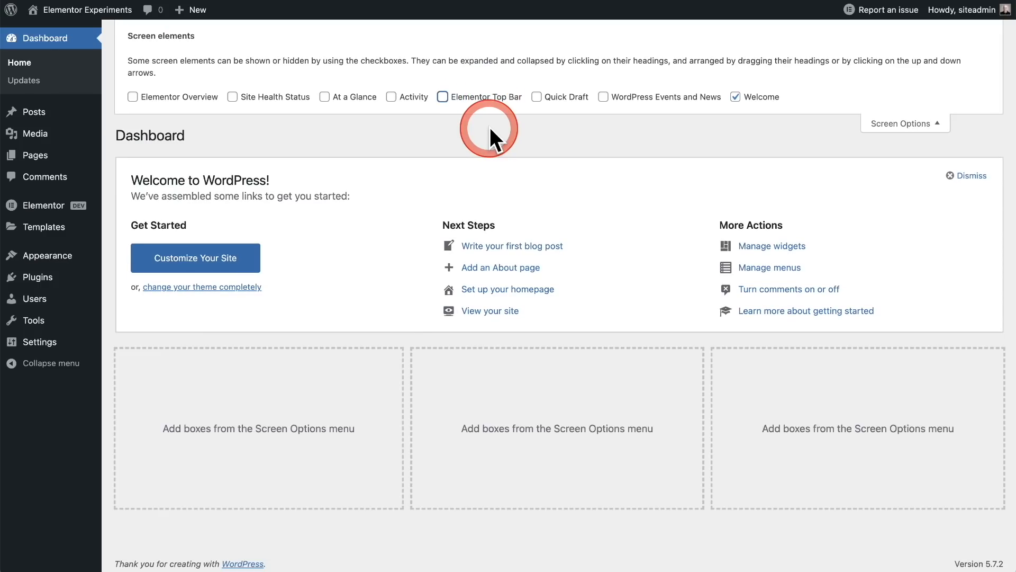
click(902, 122)
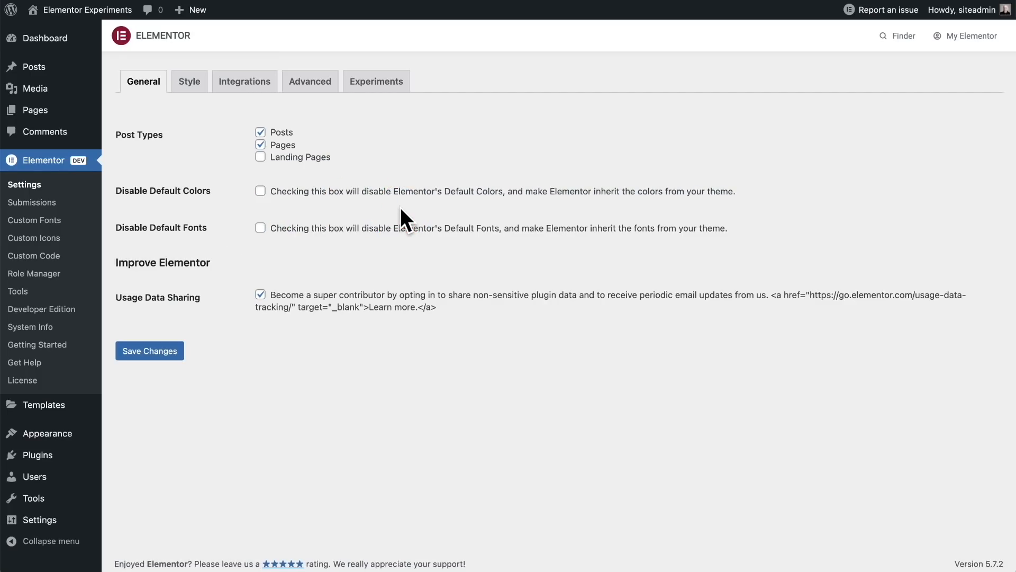
Return to the WordPress dashboard home with its Welcome panel.
click(44, 39)
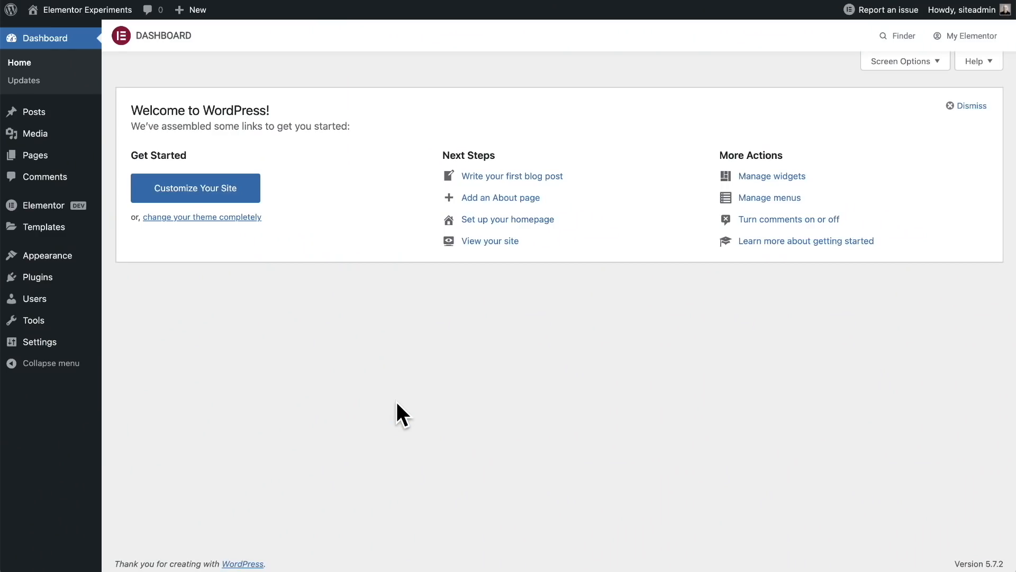
mouse_move(46, 226)
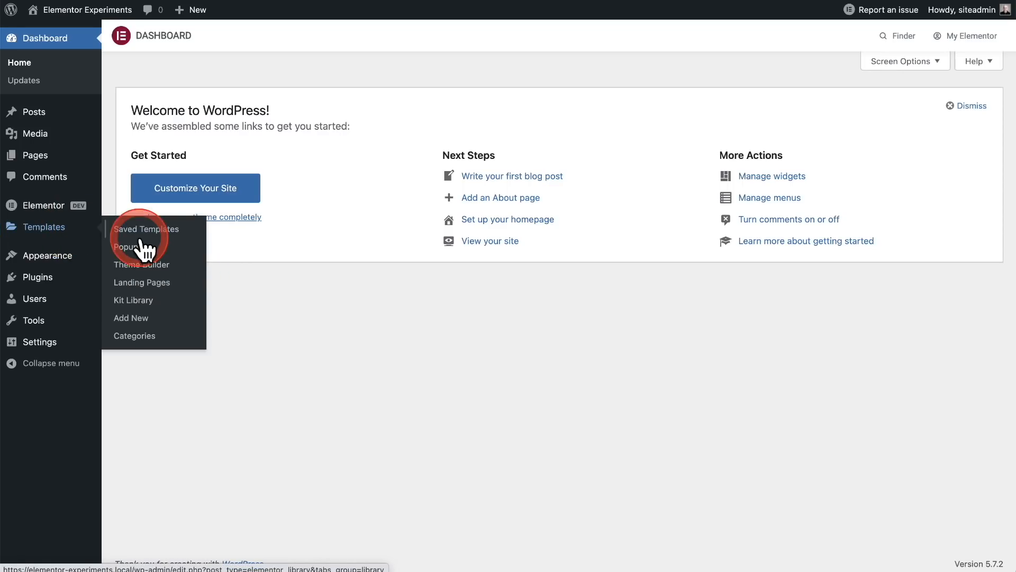
Browse the Kit Library and preview the Legit law-firm template kit full-page.
click(133, 299)
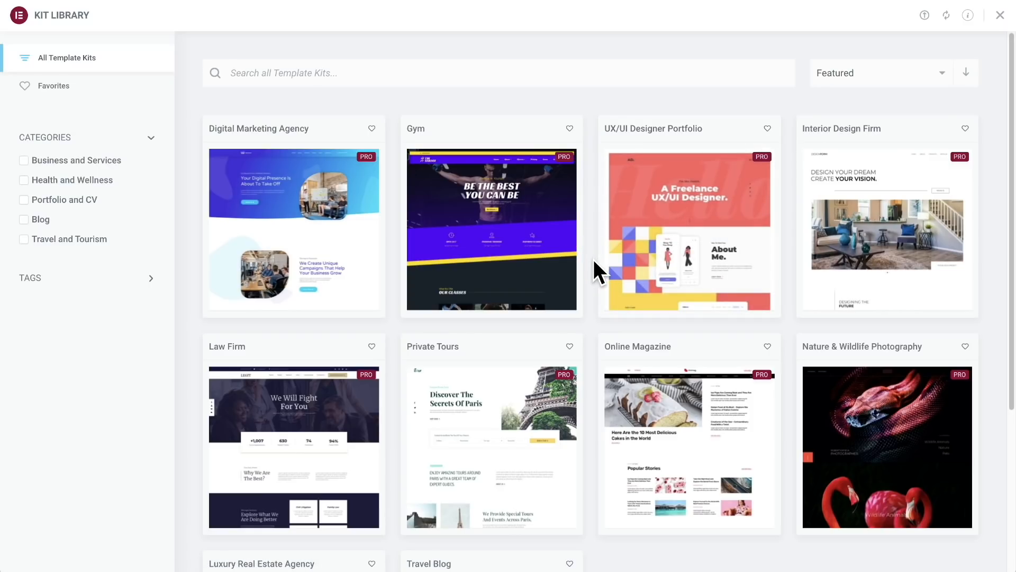
scroll(down, 3)
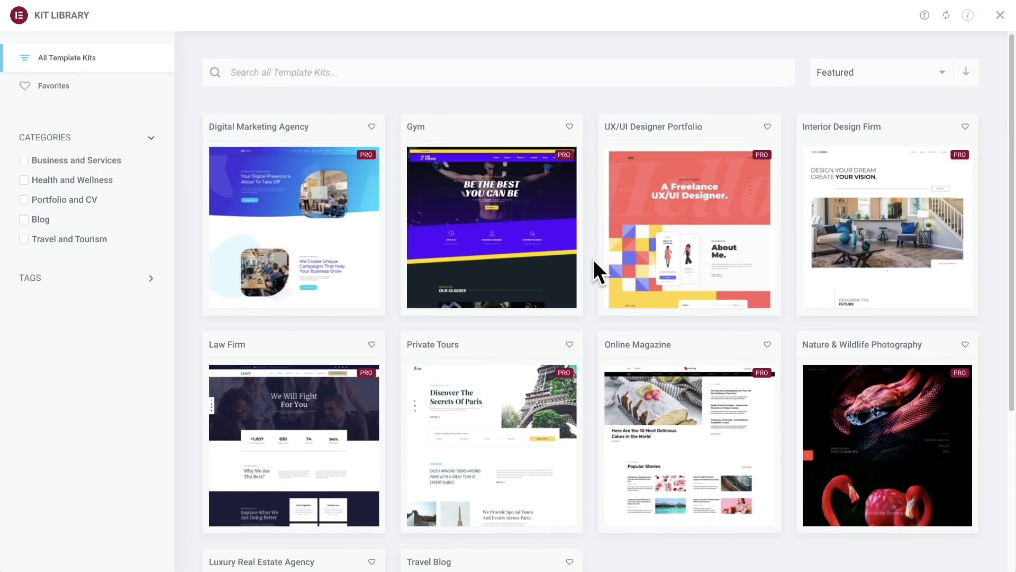
scroll(down, 3)
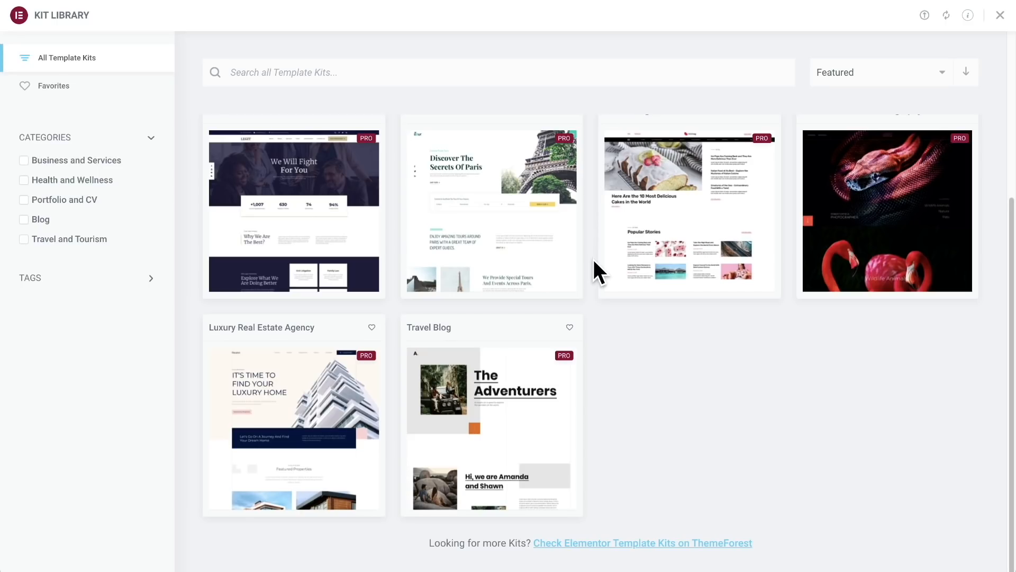
mouse_move(293, 226)
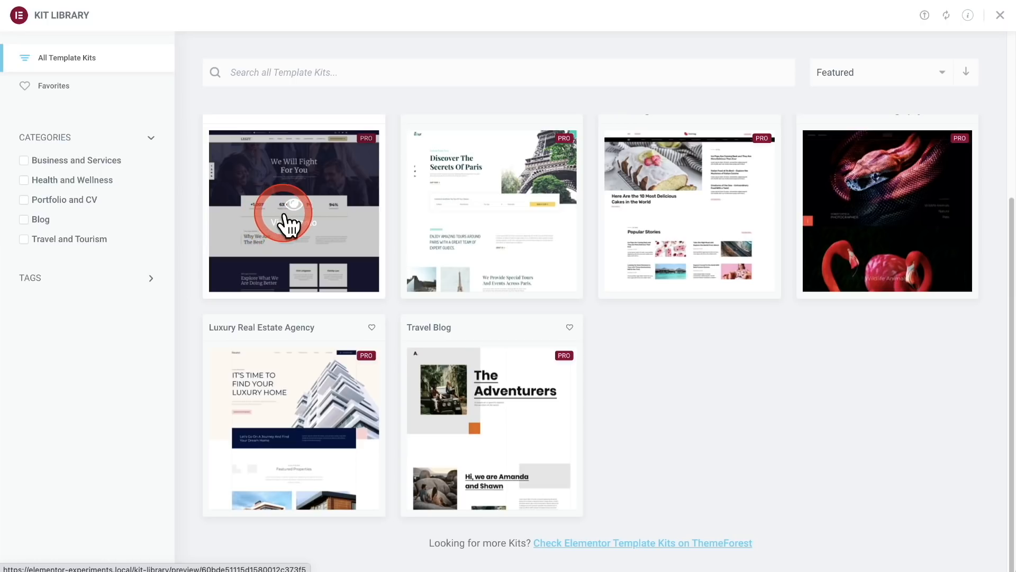
click(294, 210)
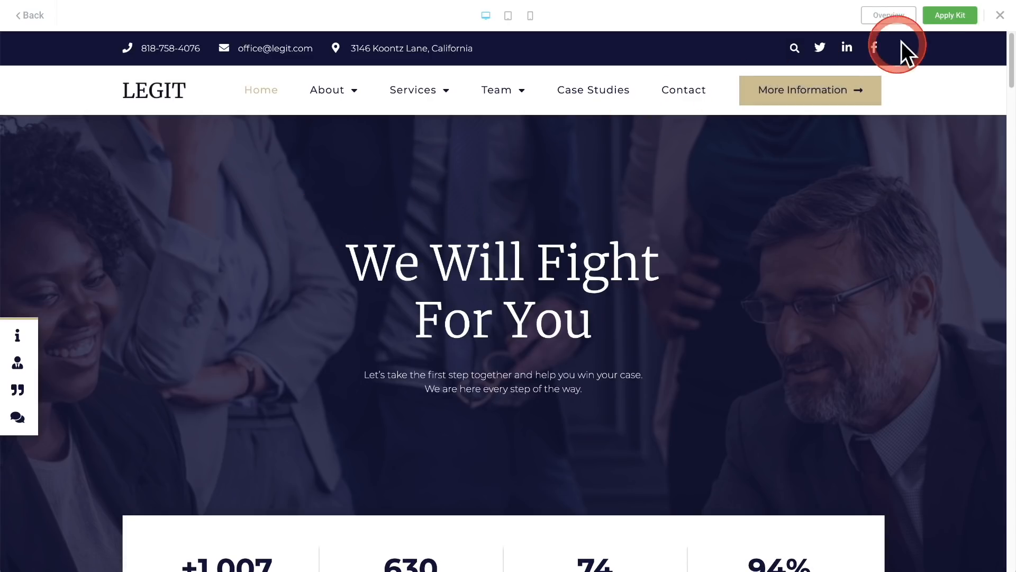
Apply the Legit kit, importing its templates, content and site settings.
click(948, 15)
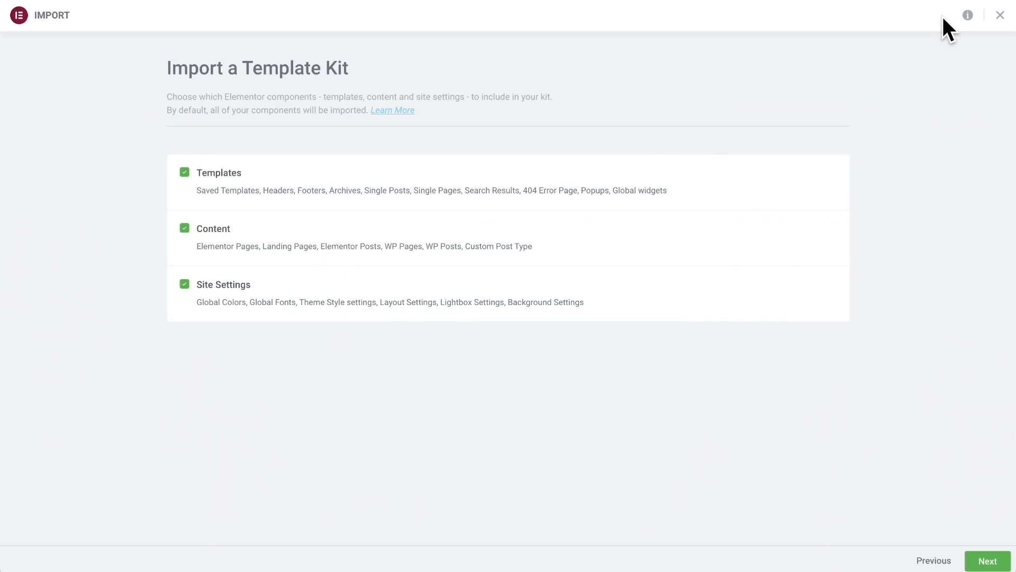
click(556, 179)
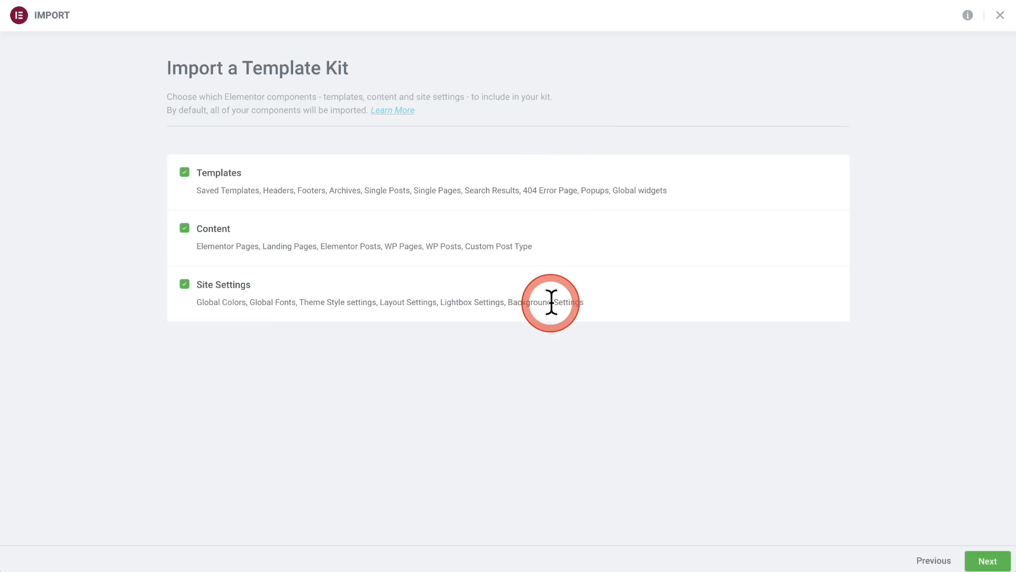
mouse_move(392, 363)
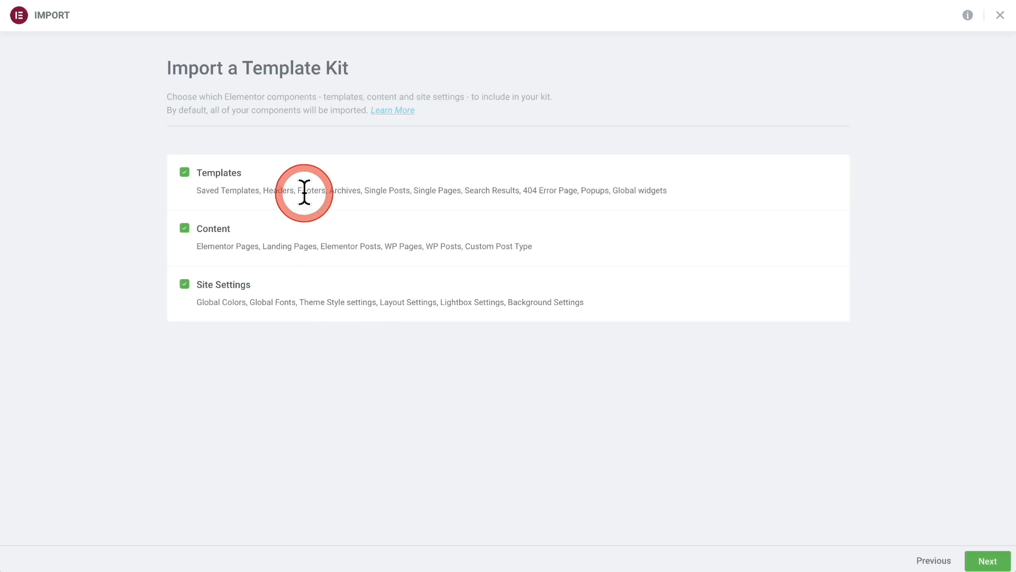
mouse_move(311, 246)
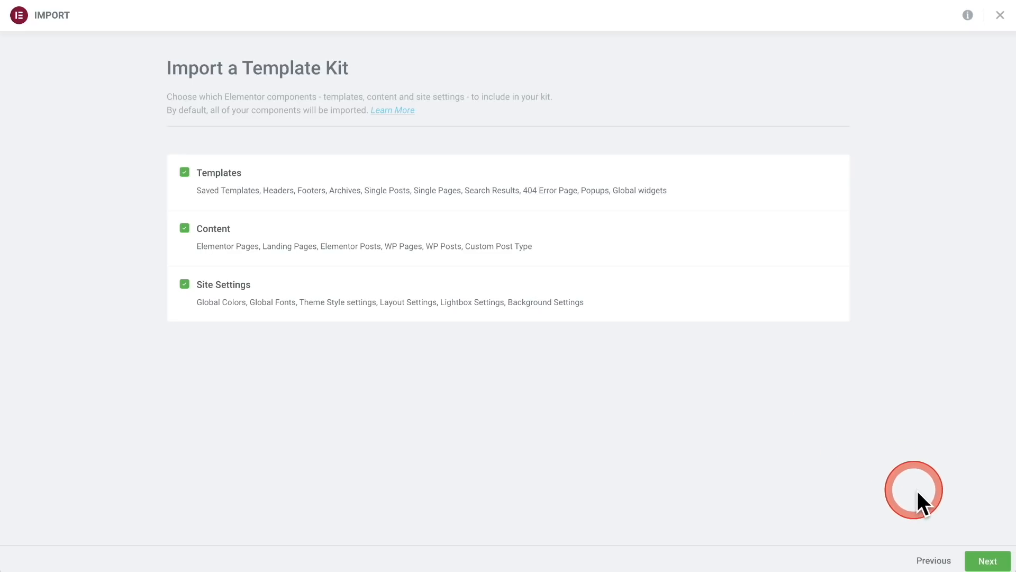
click(988, 560)
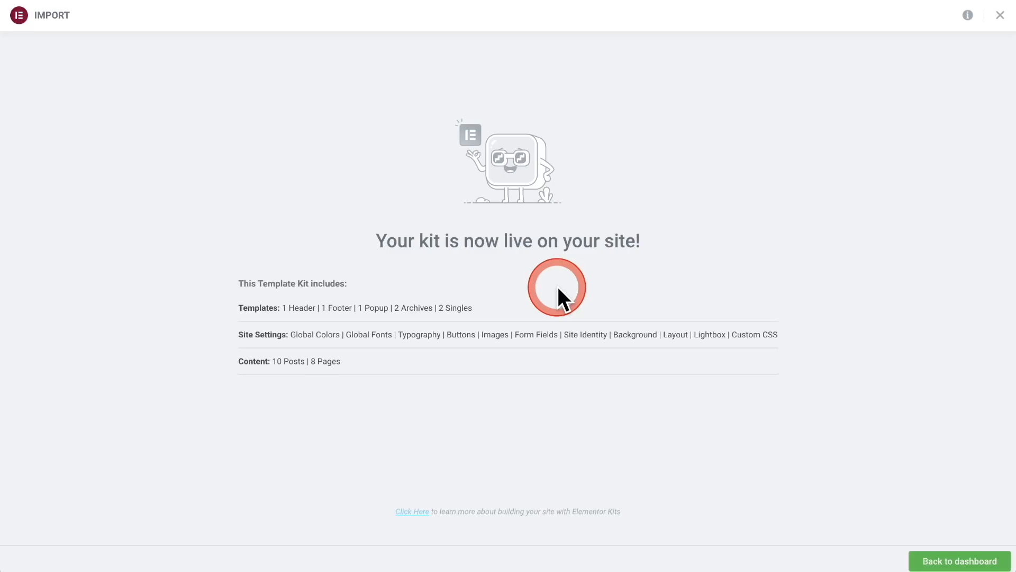
mouse_move(513, 305)
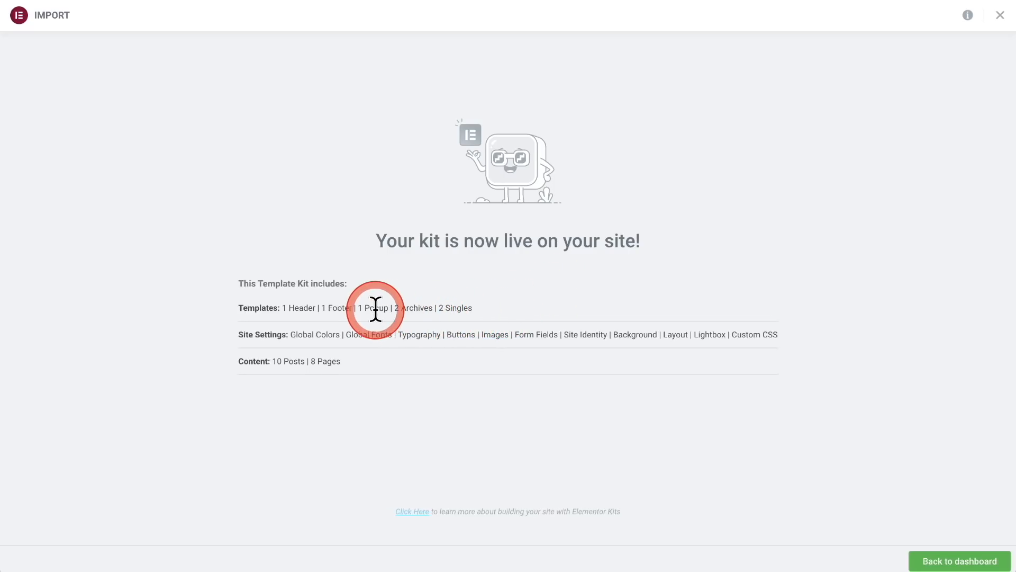
mouse_move(525, 386)
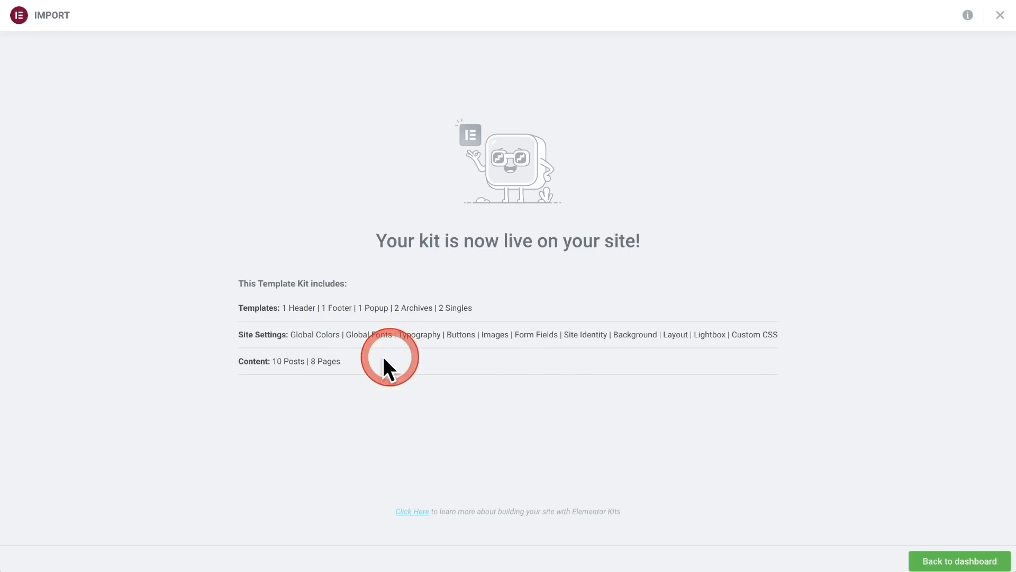
mouse_move(671, 354)
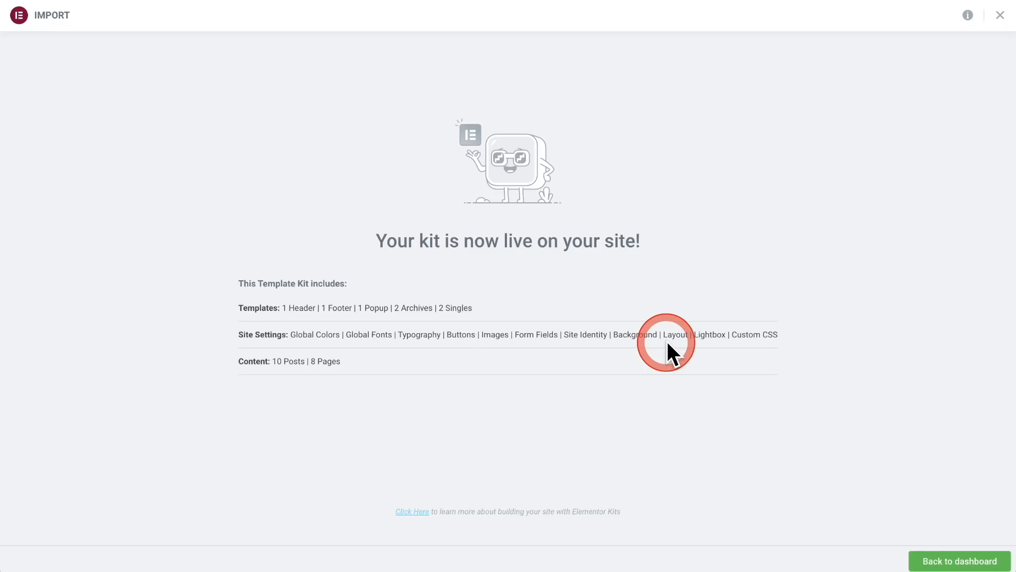
mouse_move(361, 385)
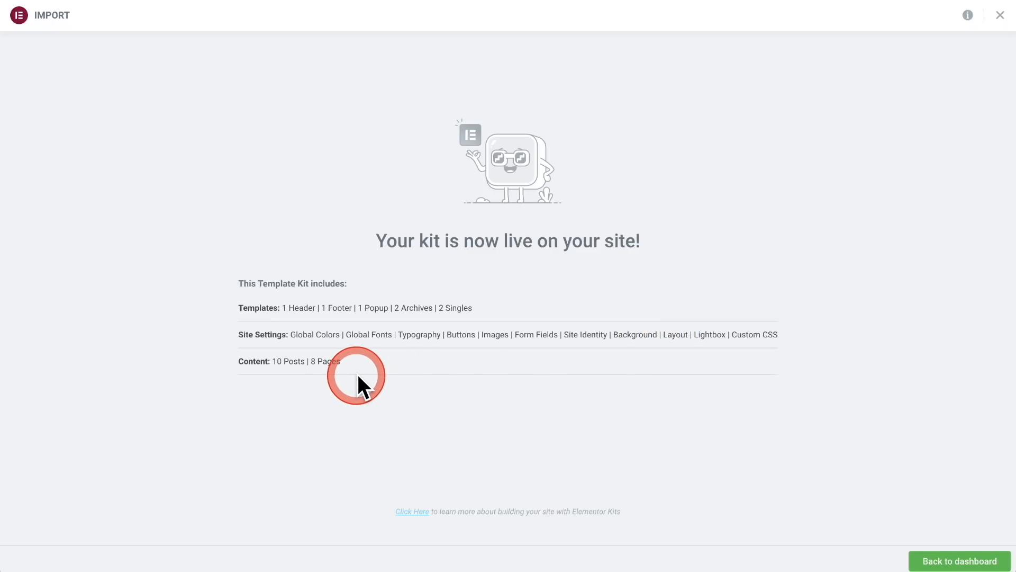
mouse_move(706, 411)
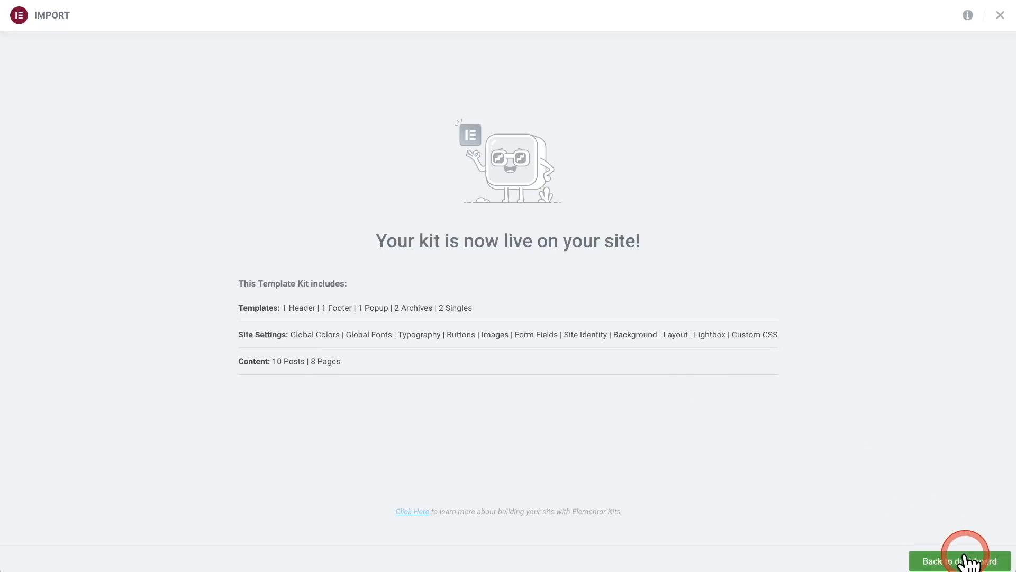
Review the live law-firm home page section by section, then edit it with Elementor.
click(962, 561)
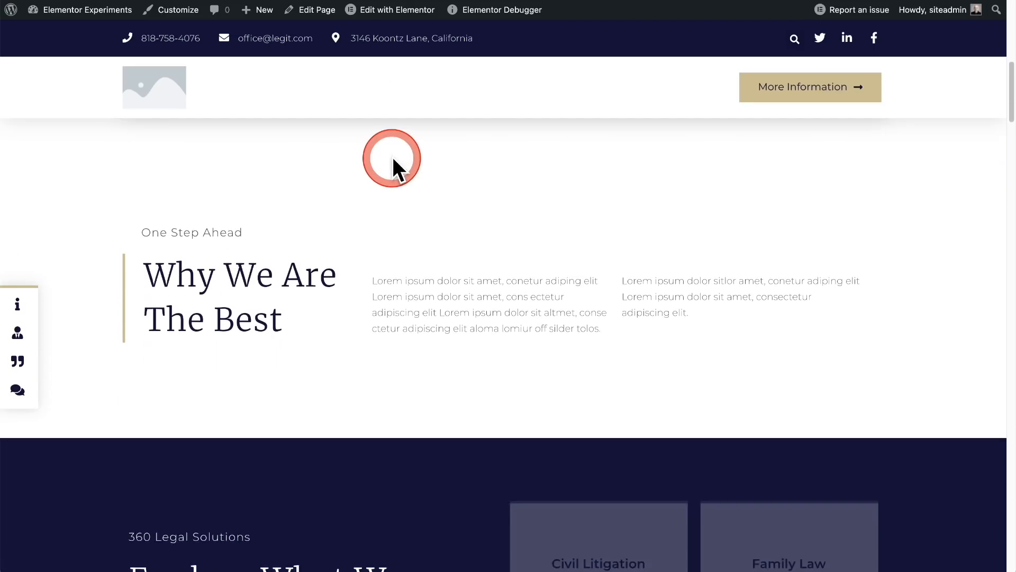
scroll(down, 3)
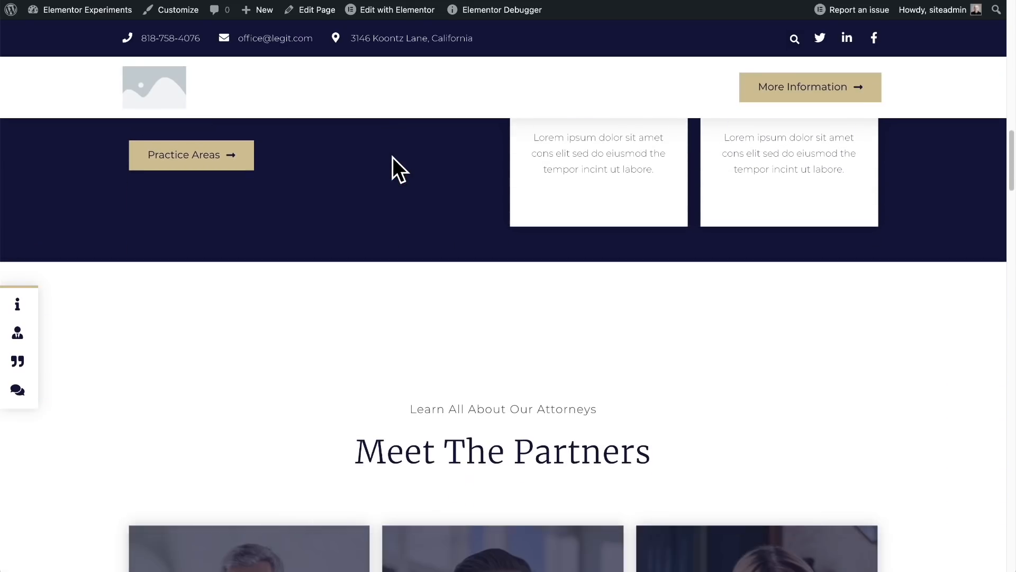
scroll(down, 3)
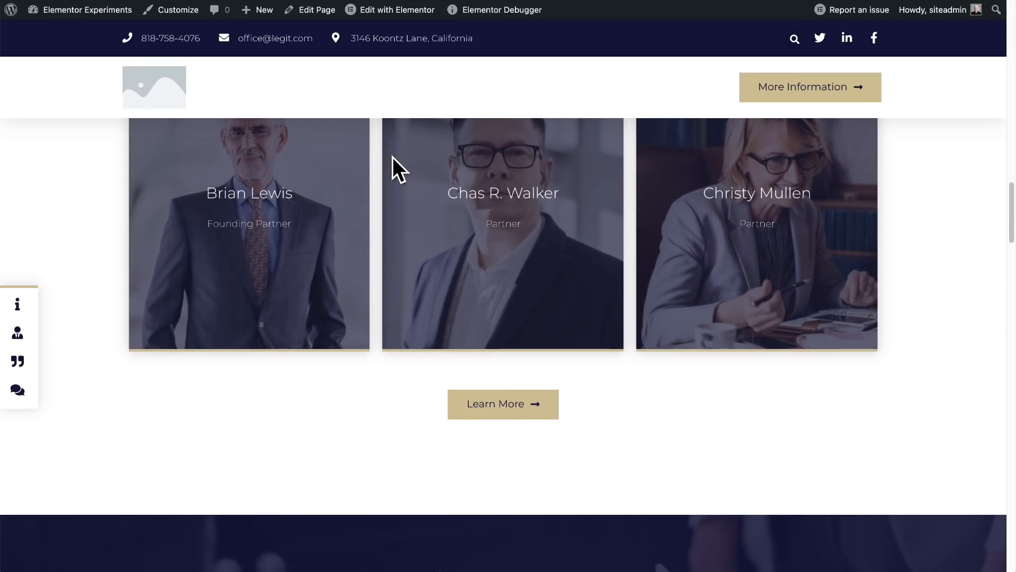
scroll(down, 3)
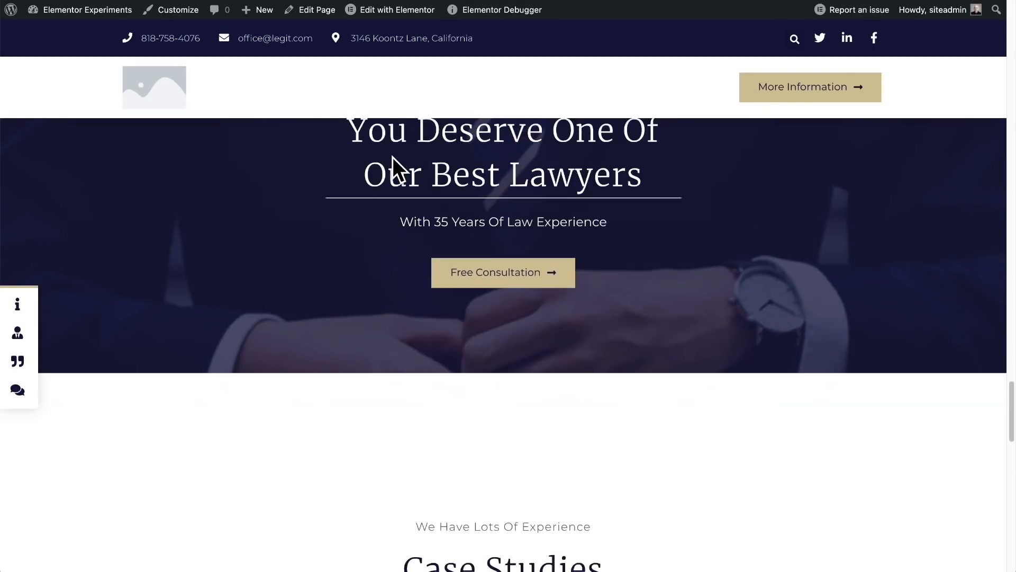
scroll(down, 3)
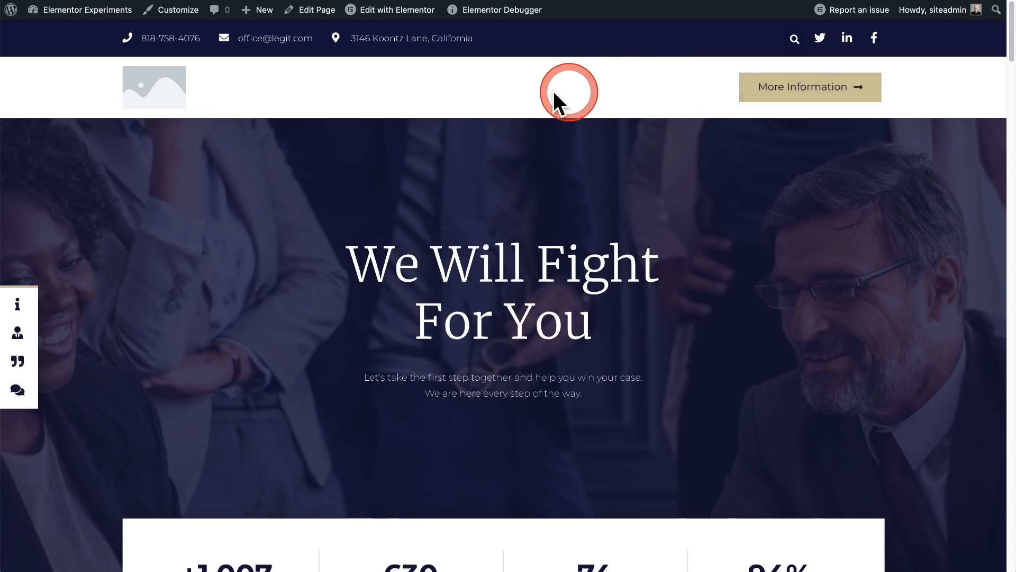
mouse_move(808, 87)
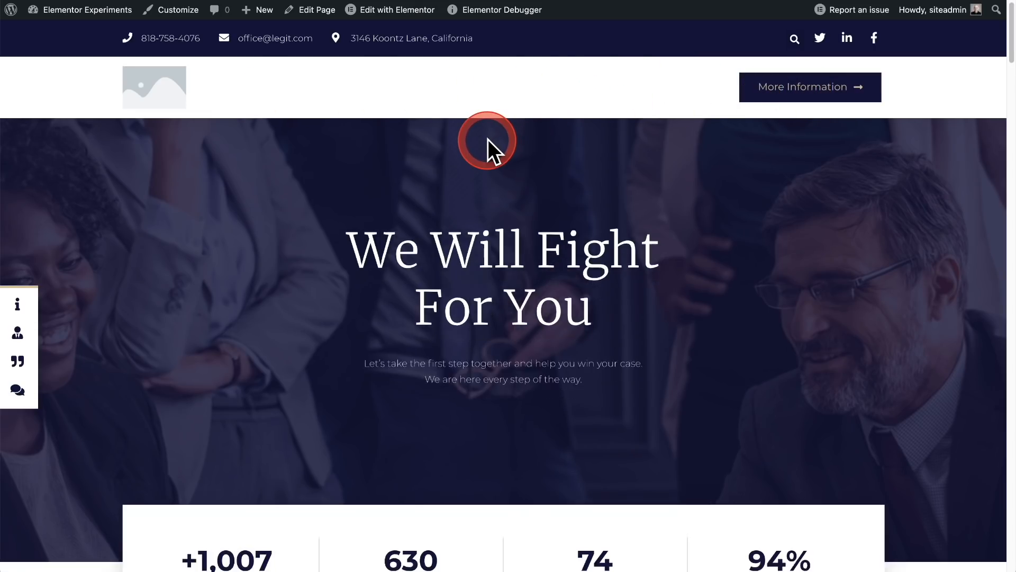
scroll(down, 3)
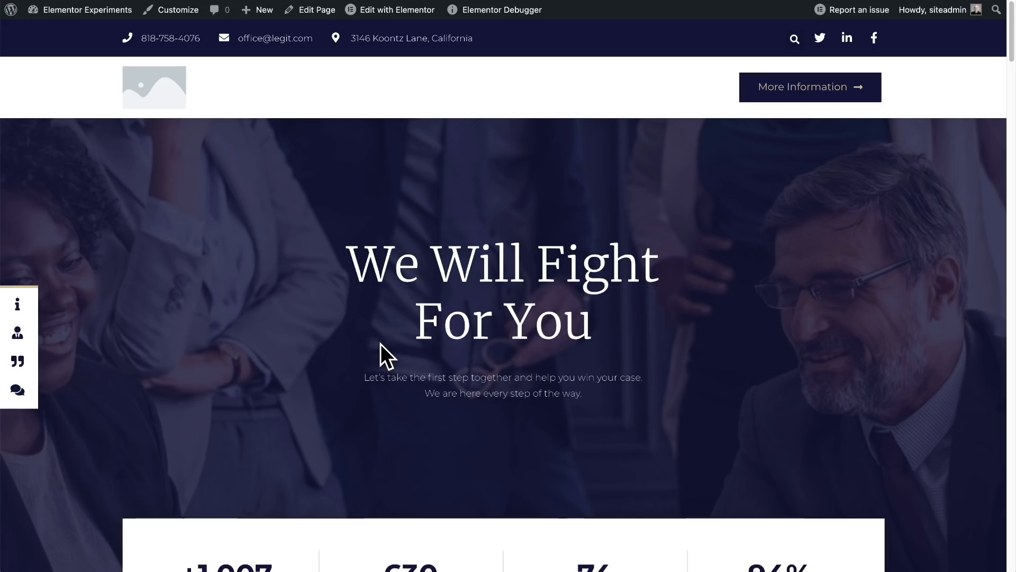
click(389, 10)
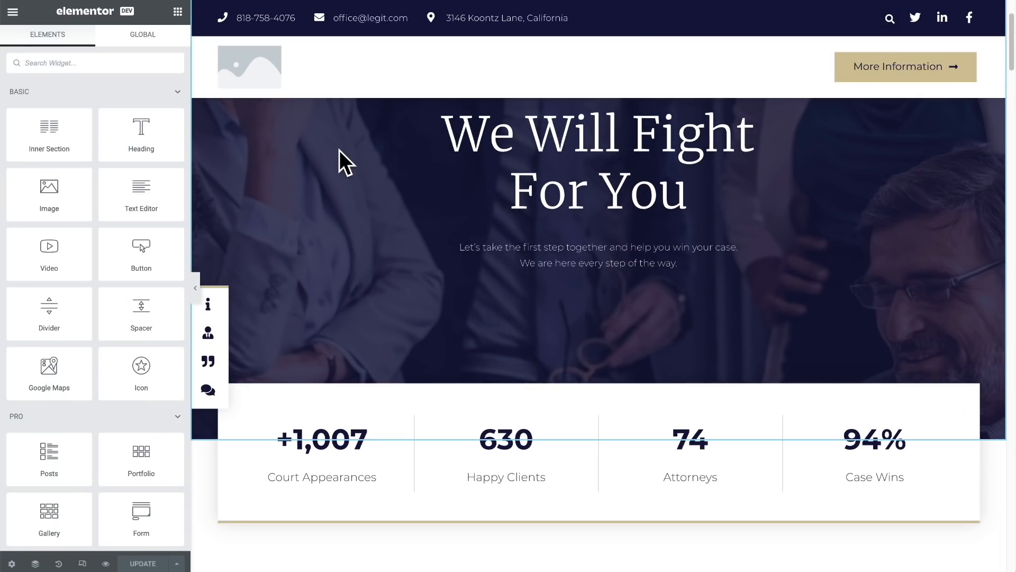
Select the 'Explore What We Are Doing Better' heading and show its Style options.
scroll(down, 3)
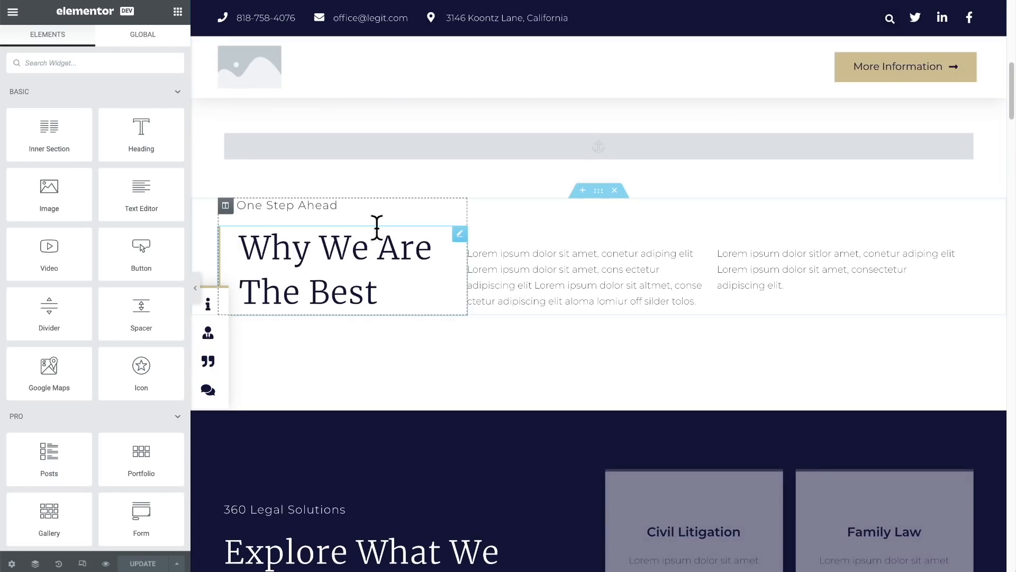
scroll(down, 3)
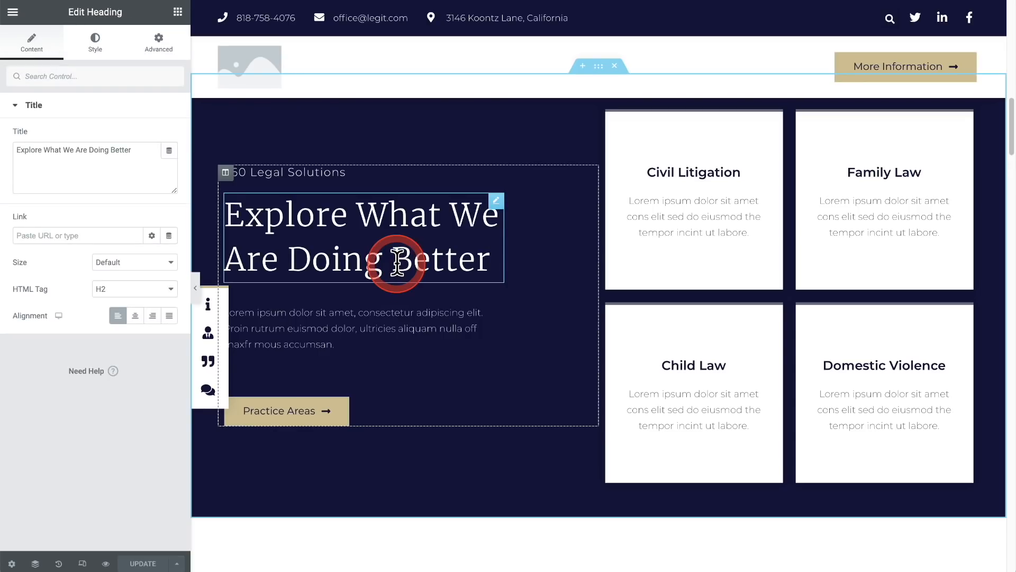
click(94, 42)
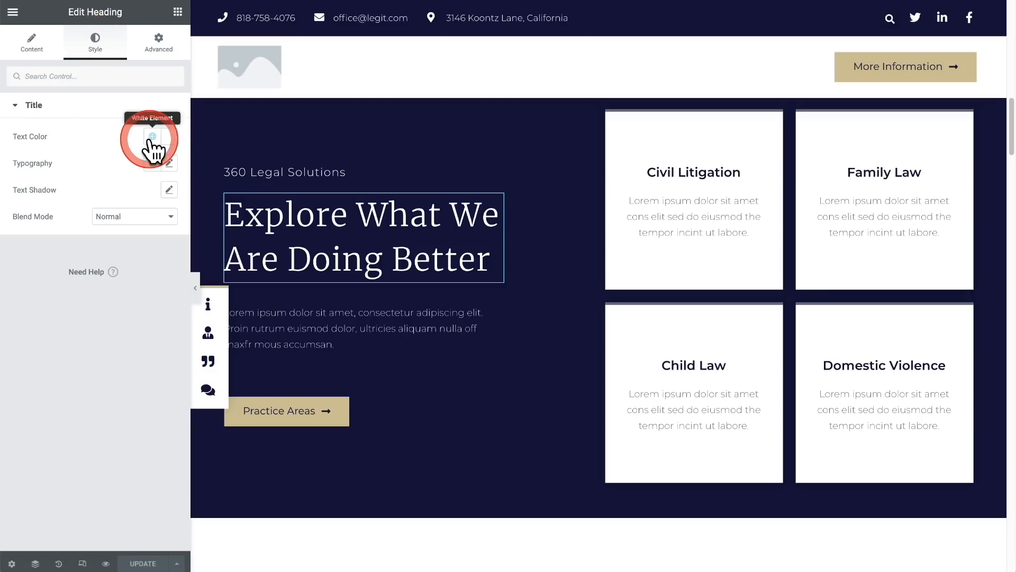
Set the heading's text colour to gold #D3BE90 sampled from the page with the Eye Dropper.
click(152, 136)
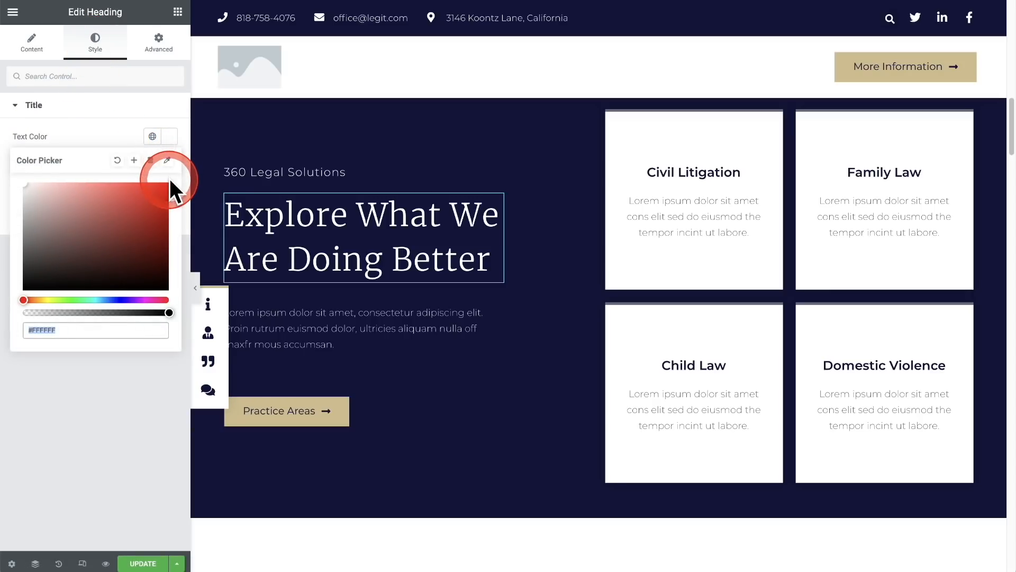
mouse_move(166, 160)
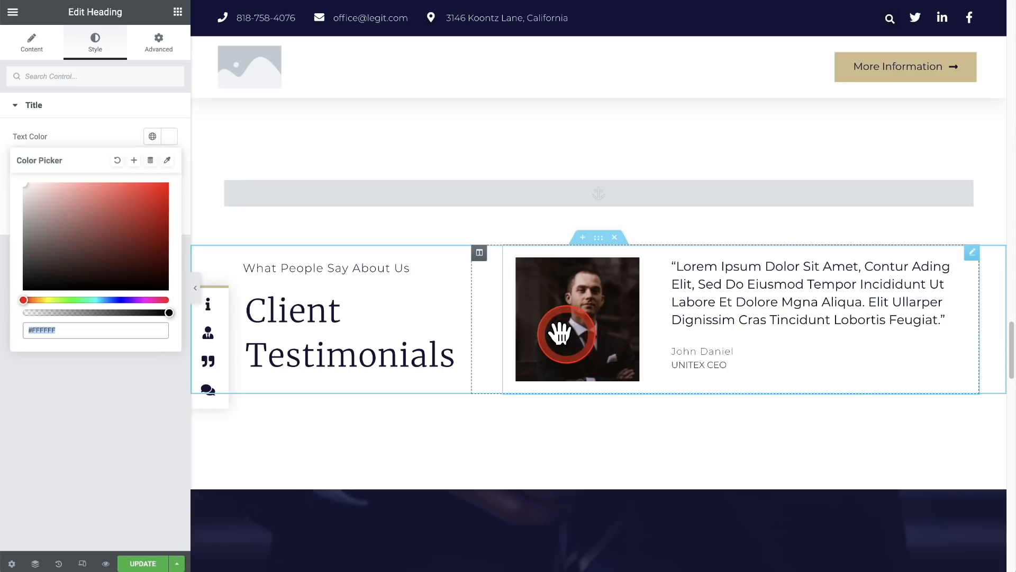
scroll(down, 3)
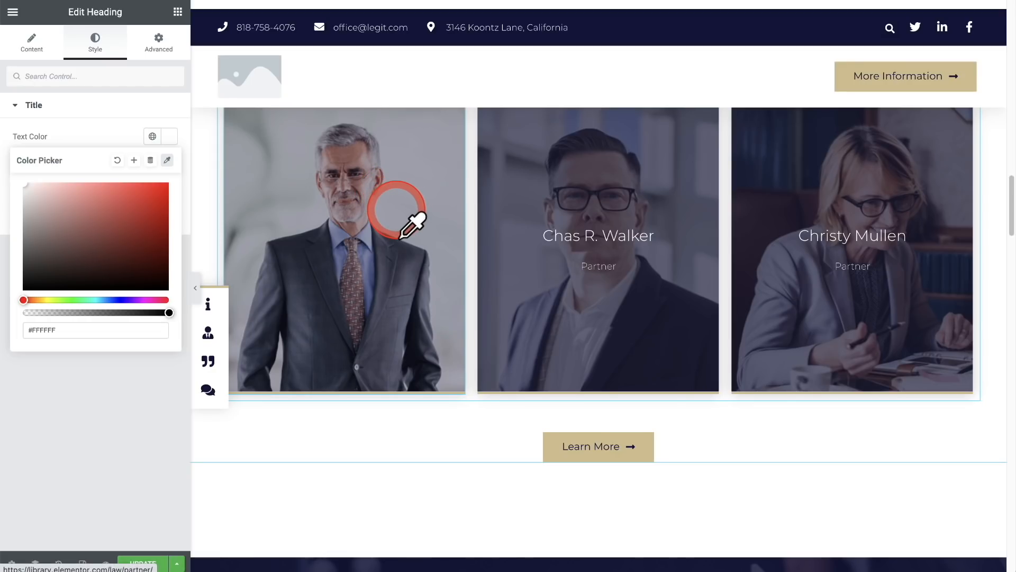
mouse_move(363, 181)
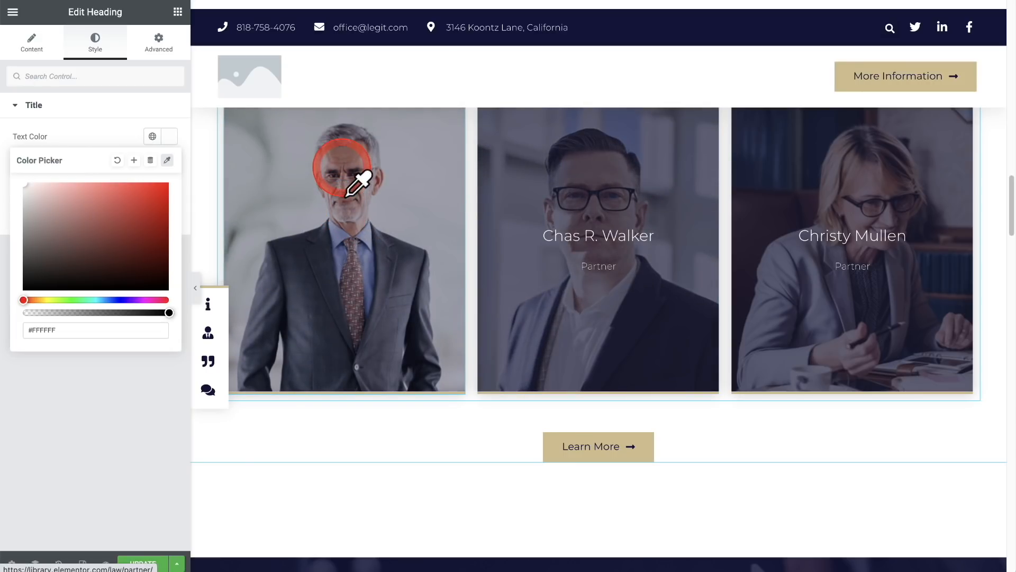
mouse_move(336, 214)
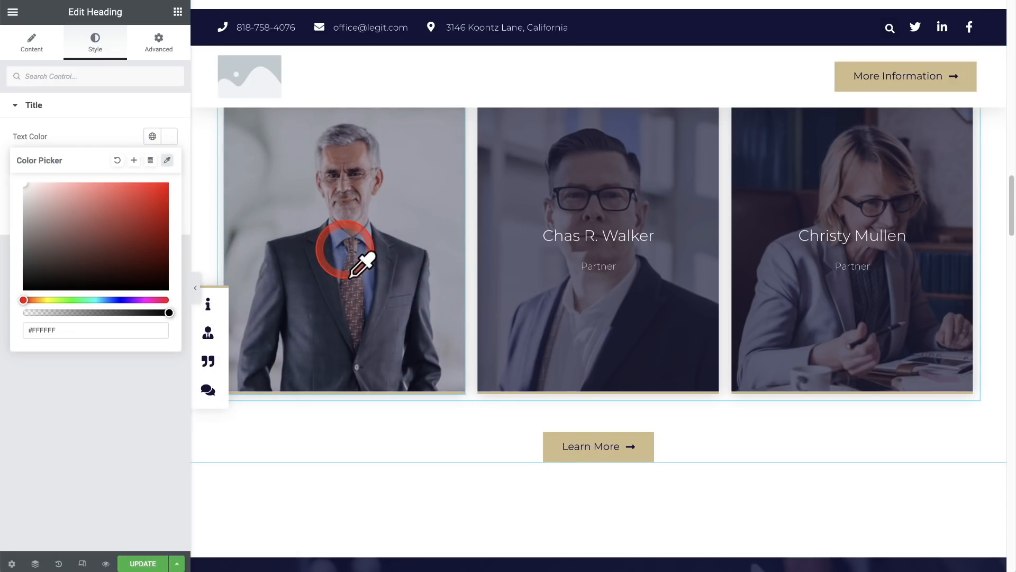
mouse_move(363, 220)
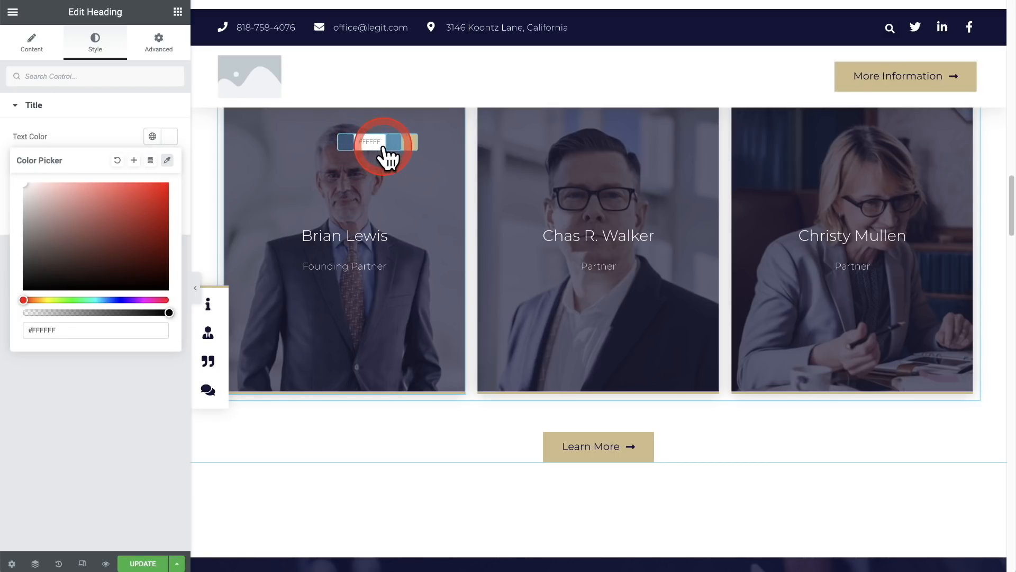
click(402, 142)
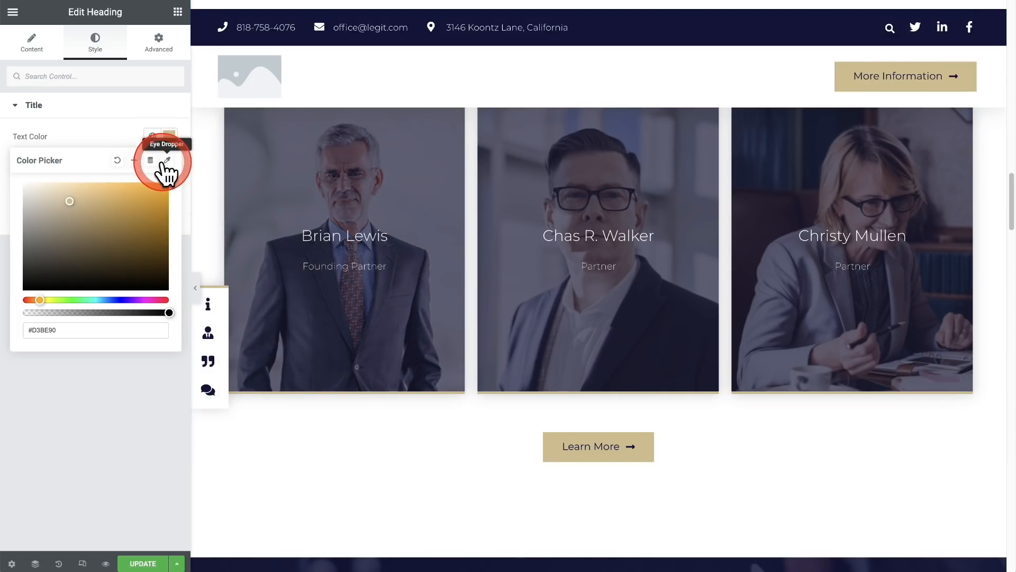
click(166, 161)
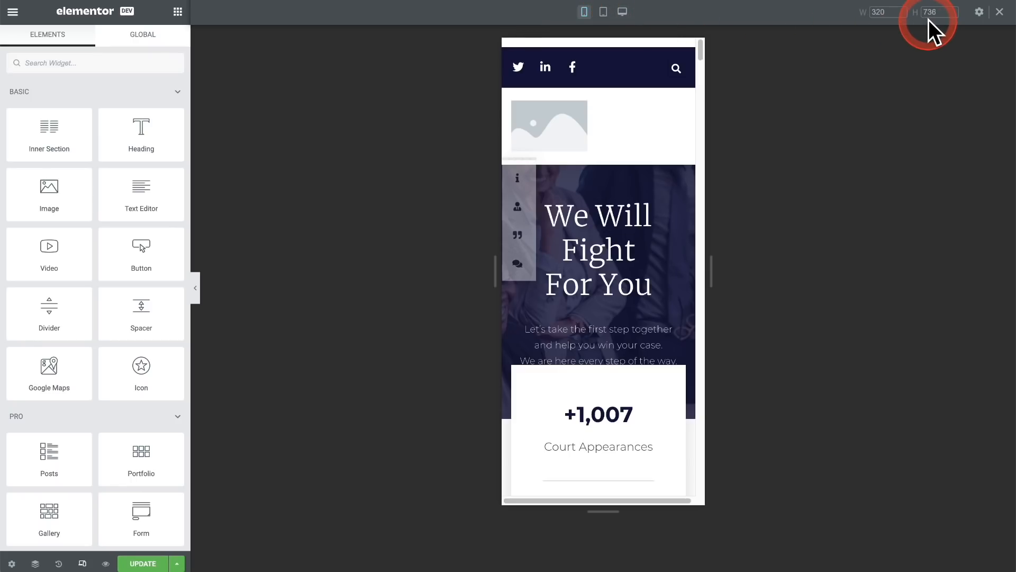
mouse_move(978, 12)
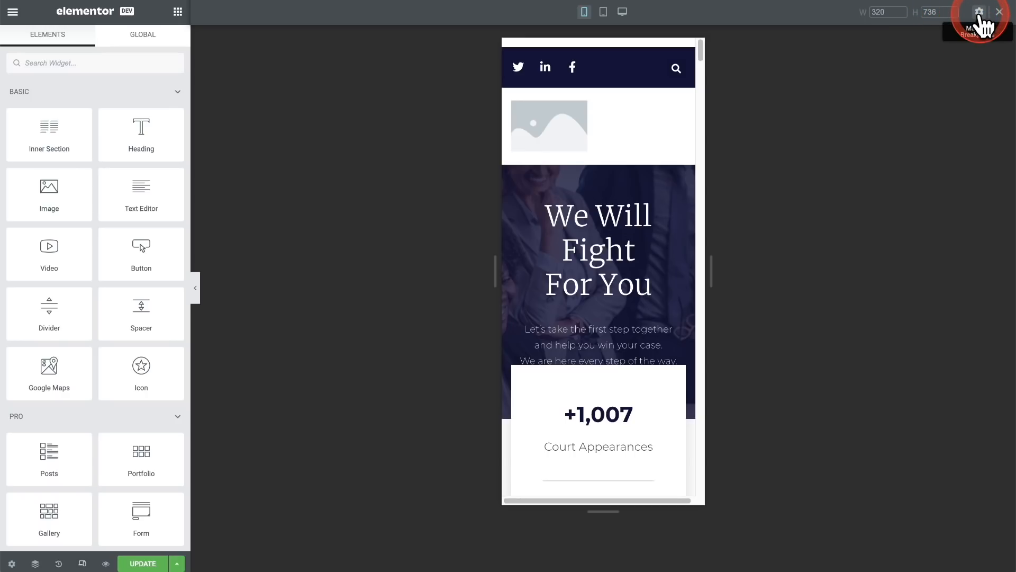
Activate Mobile Extra, Tablet Extra, Laptop and Widescreen breakpoints (880, 1200, 1366, 2400 px) and update.
click(979, 12)
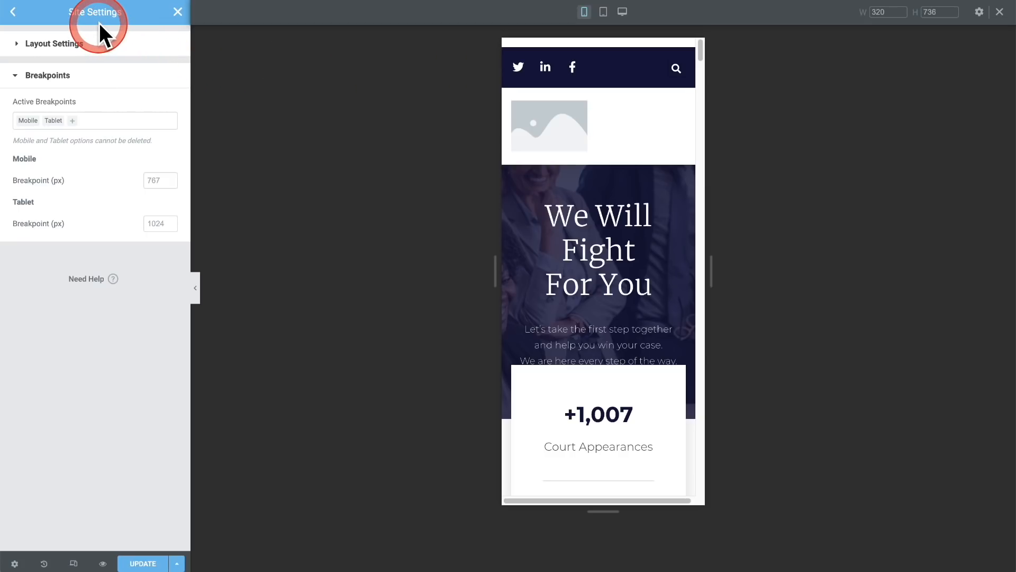
mouse_move(77, 76)
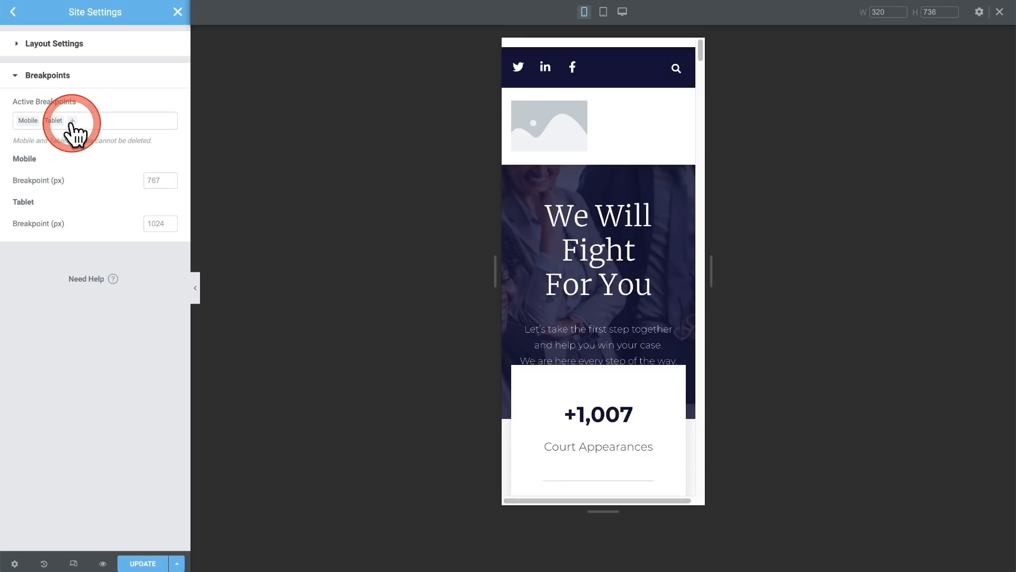
click(77, 121)
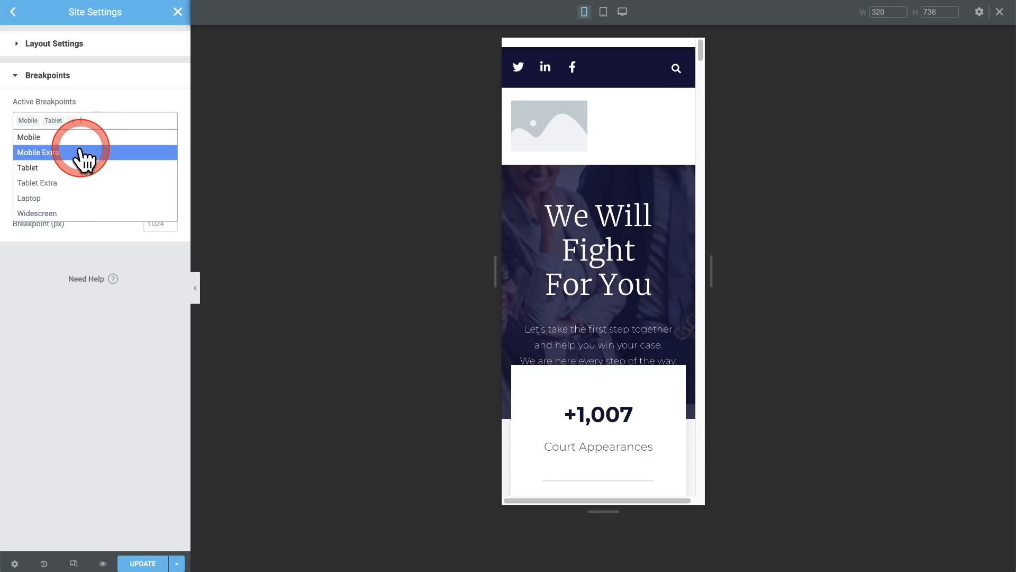
click(38, 152)
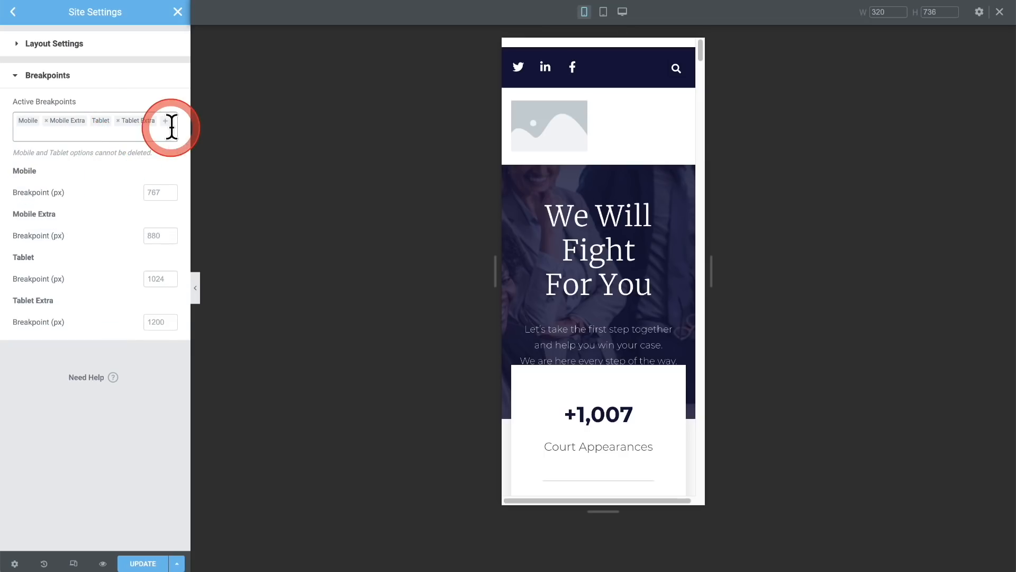
click(165, 121)
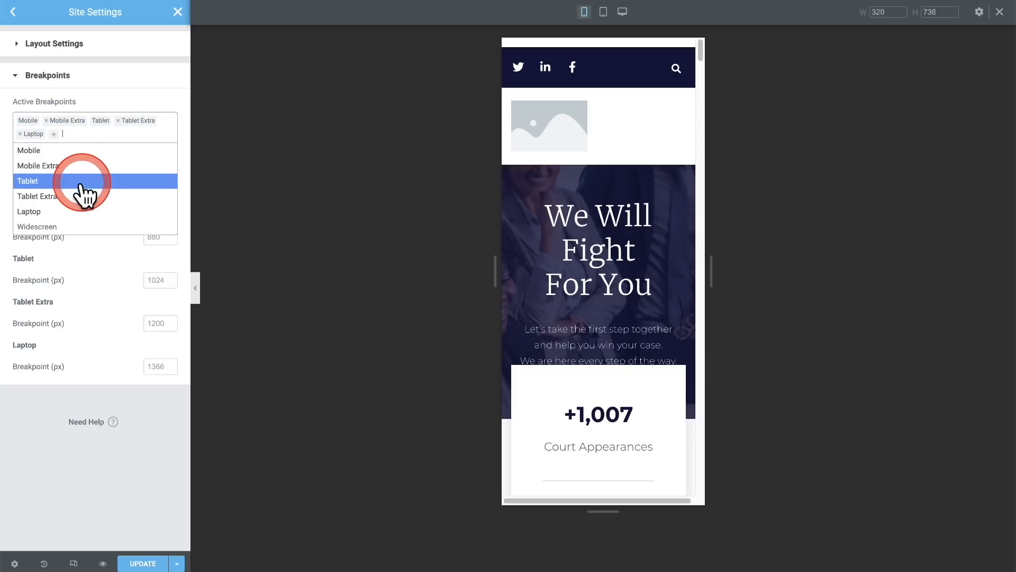
click(37, 227)
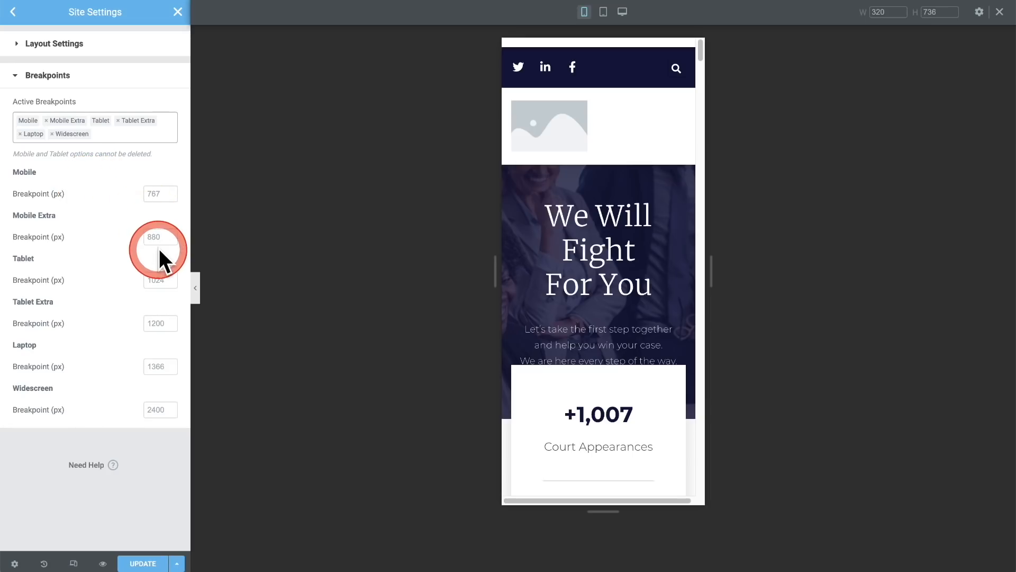
click(156, 322)
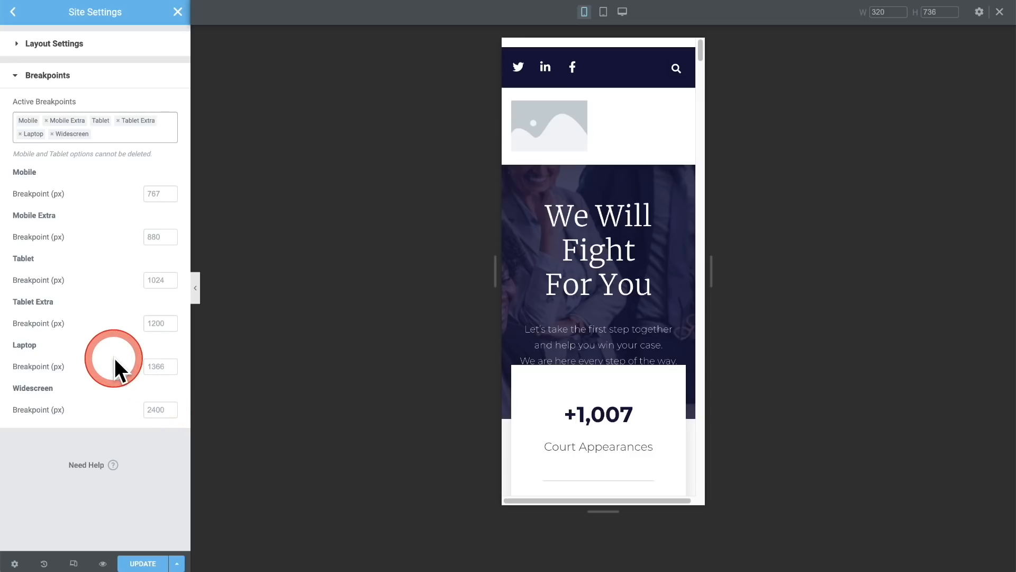
mouse_move(143, 562)
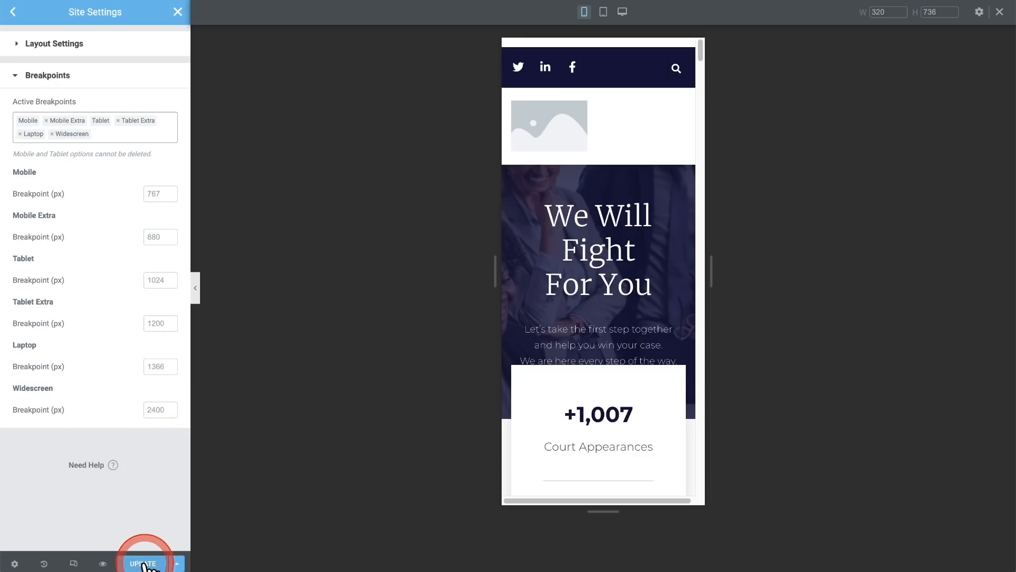
click(142, 562)
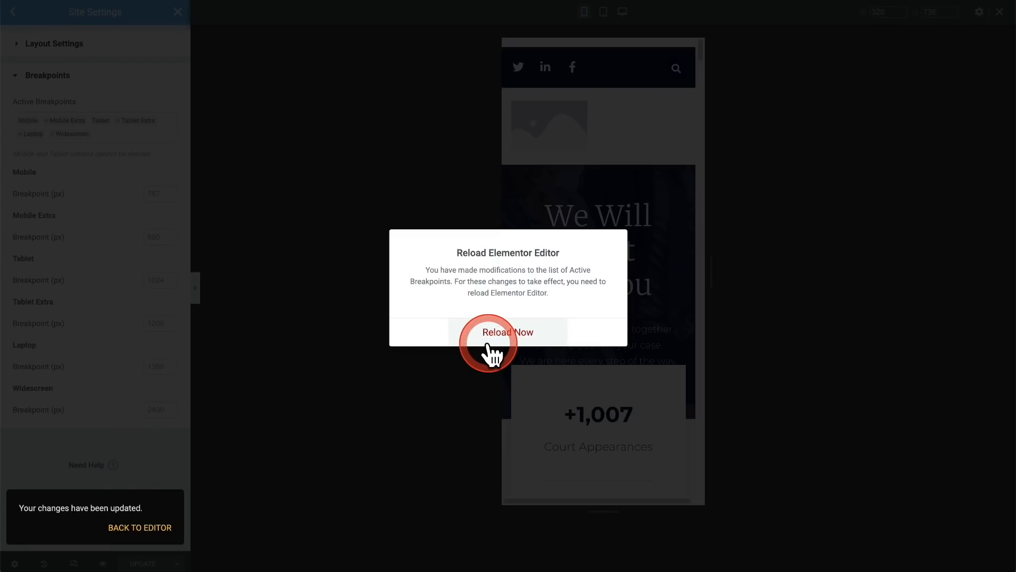
Reload the editor and switch the canvas to responsive preview mode.
click(506, 332)
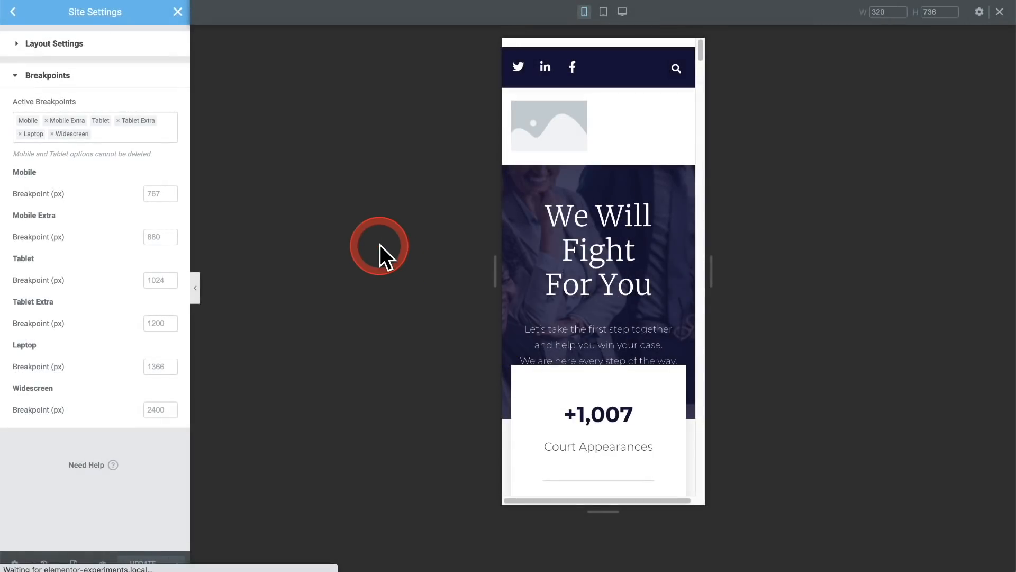
click(12, 12)
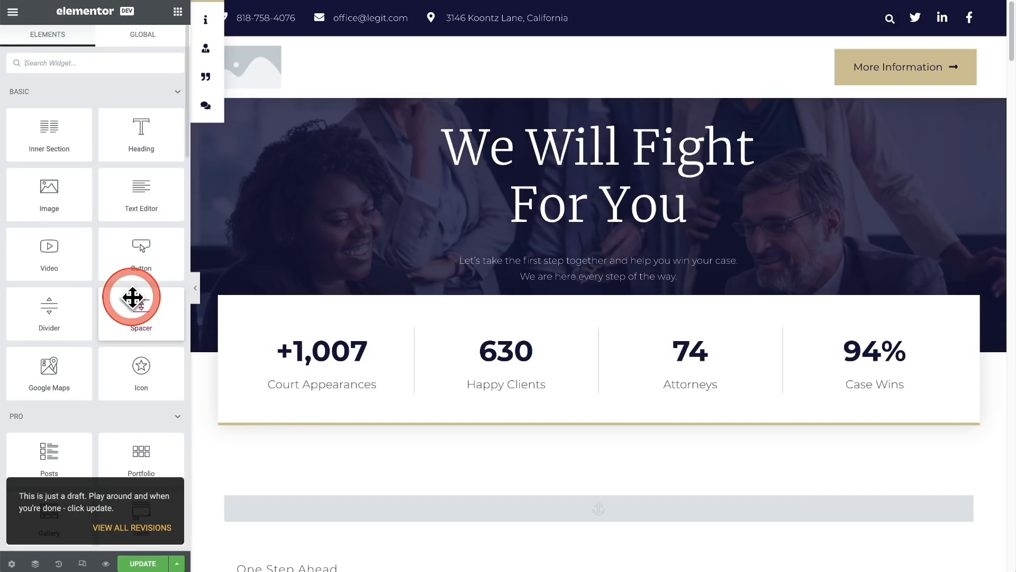
mouse_move(81, 562)
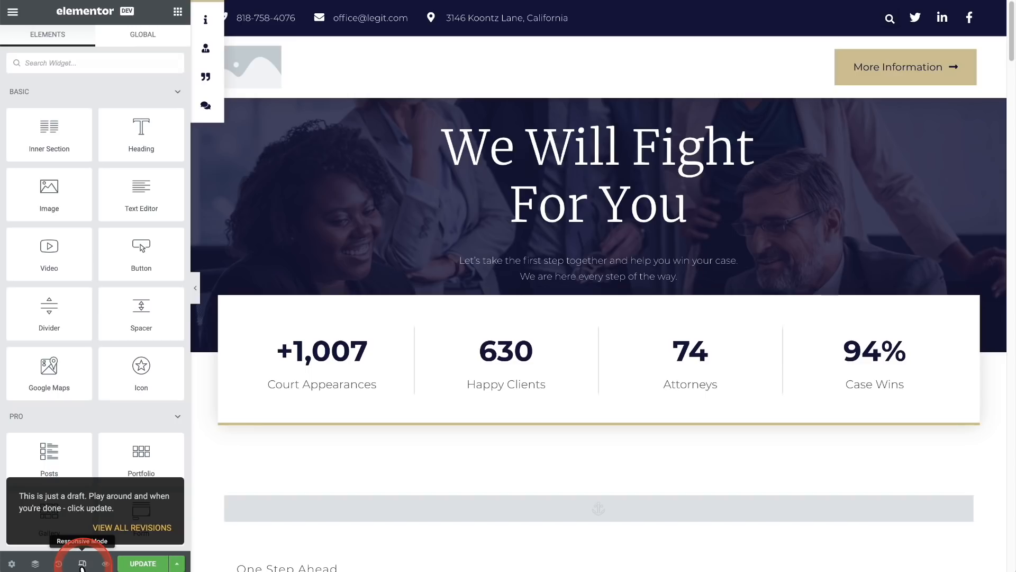
click(82, 563)
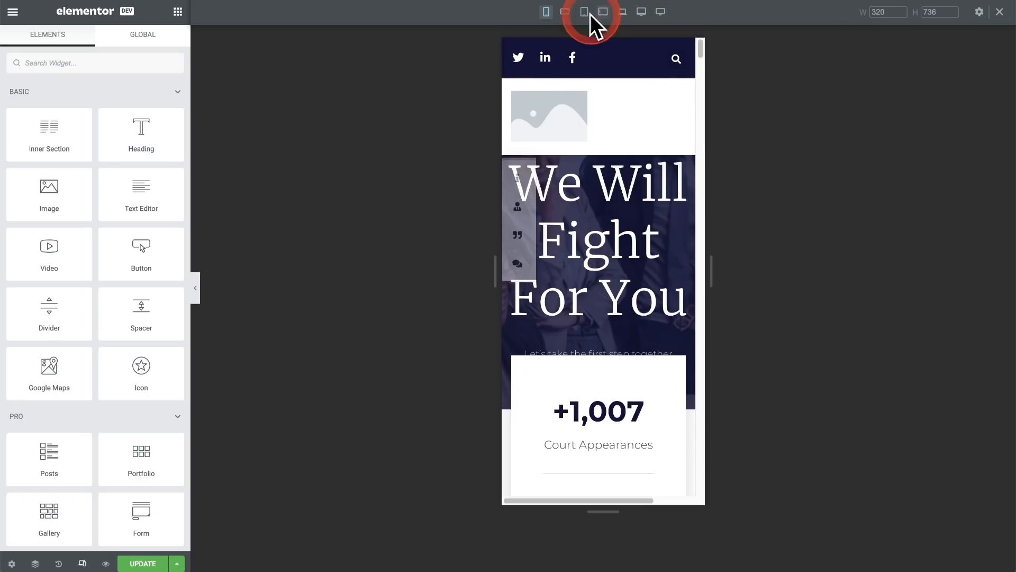
Preview the page at Mobile Extra, Tablet Extra, Laptop and Widescreen (2400 px) widths.
click(564, 12)
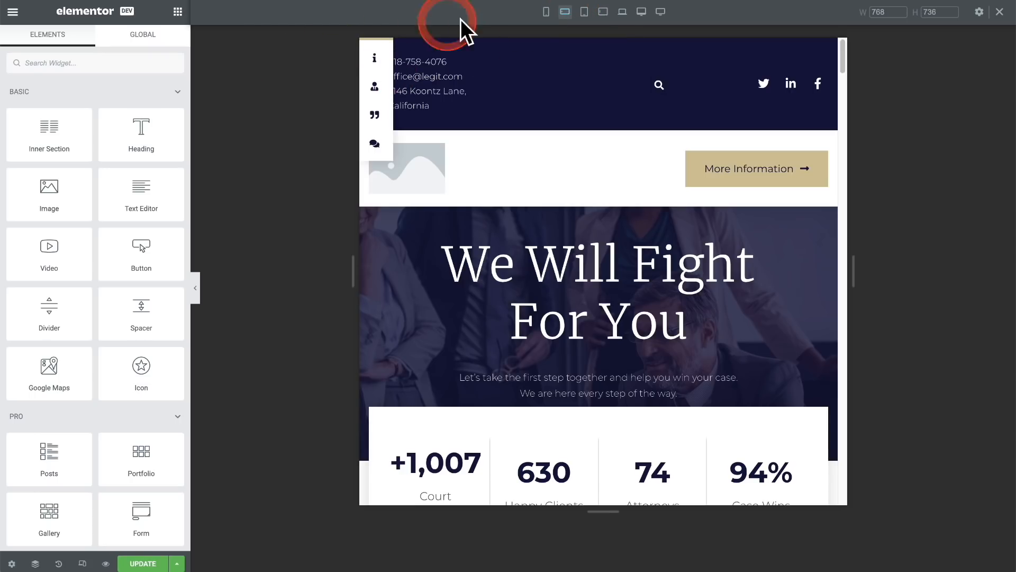
click(603, 12)
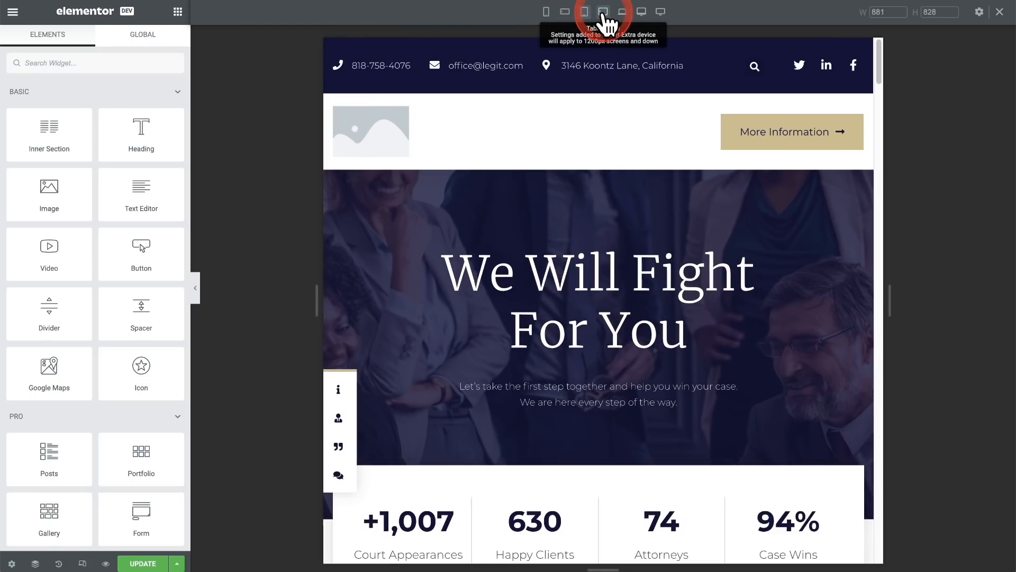
click(621, 11)
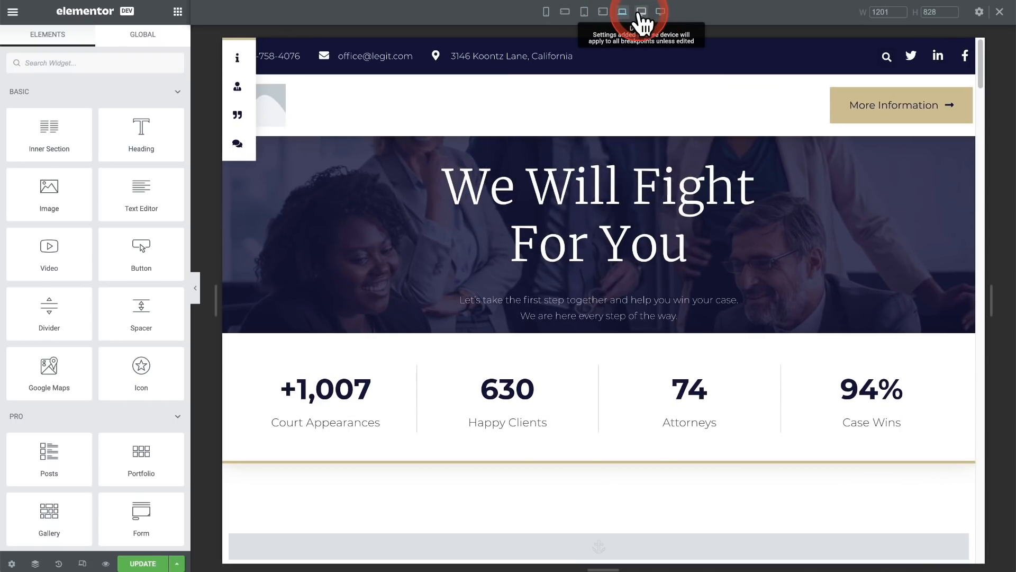
click(659, 12)
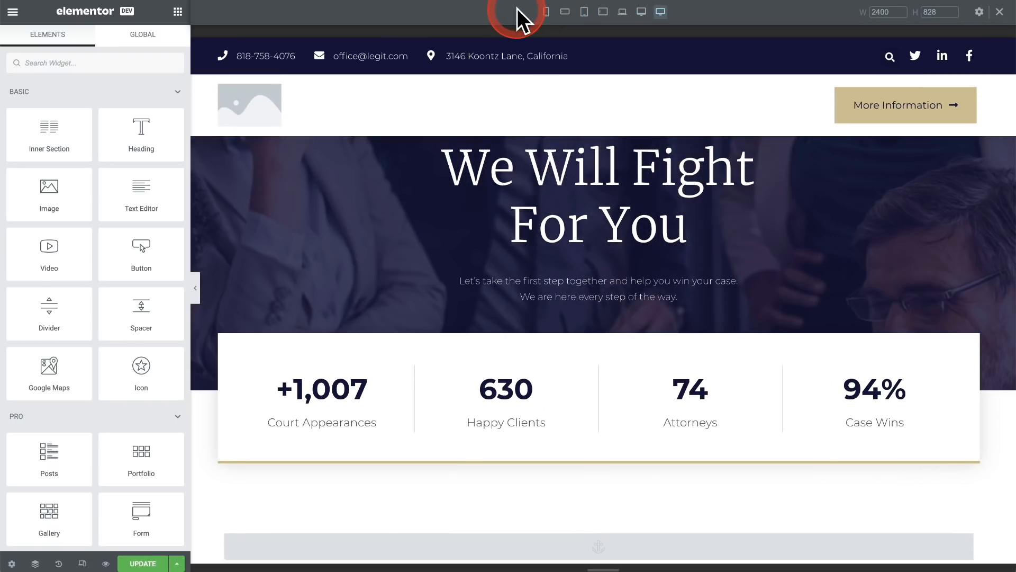
mouse_move(425, 66)
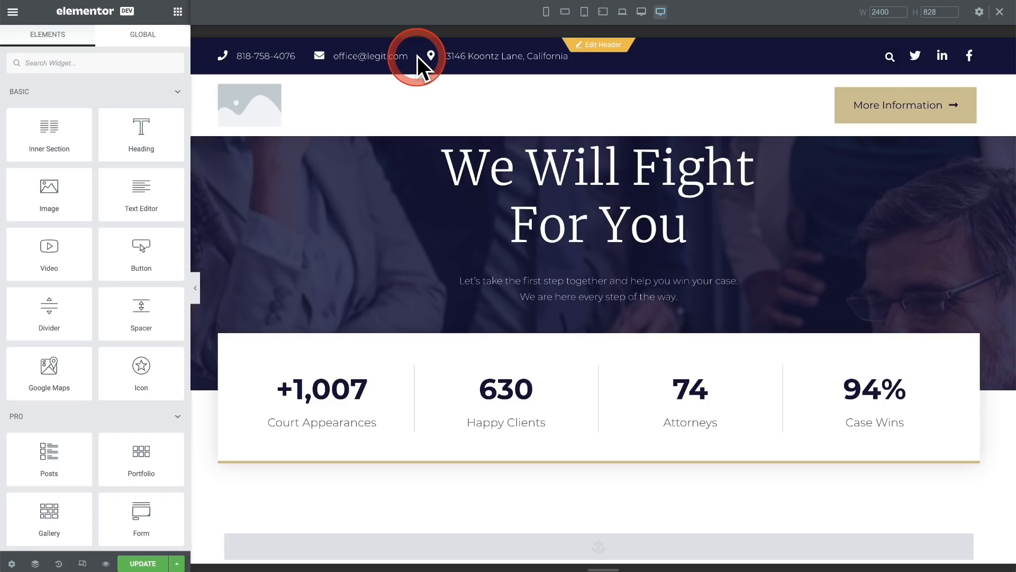